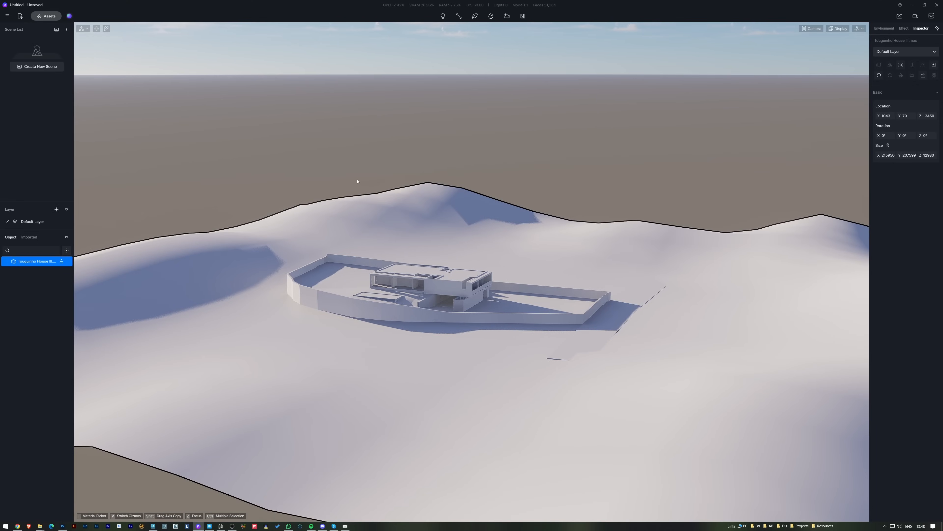
Send PhysCamera001's current view from 3ds Max over to D5 Render.
{"action": "left_click", "coordinate": [904, 28]}
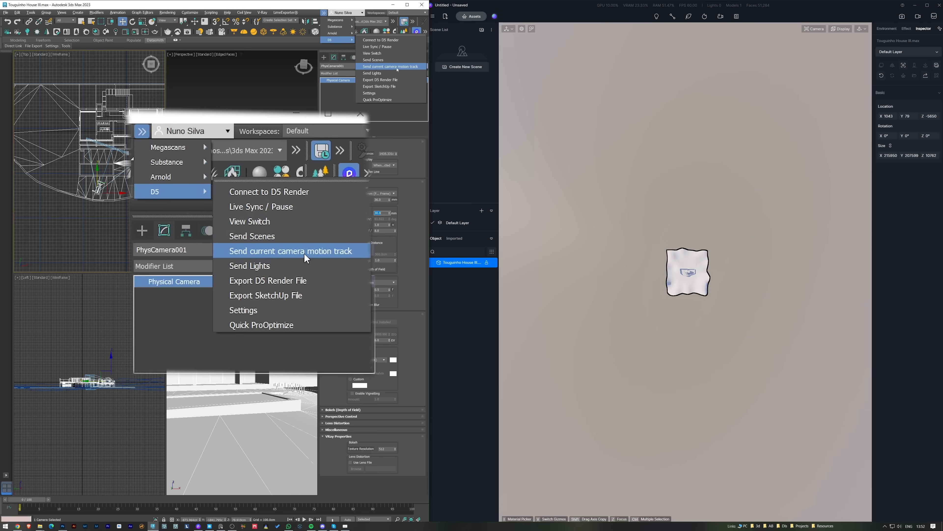
{"action": "left_click", "coordinate": [290, 251]}
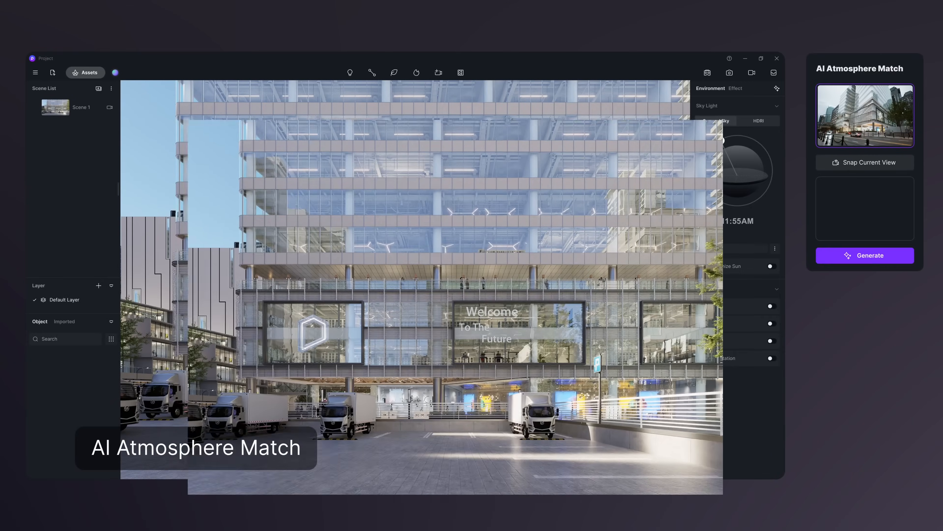
Start AI Atmosphere Match and upload the patio house photo as the reference.
{"action": "left_click", "coordinate": [865, 255]}
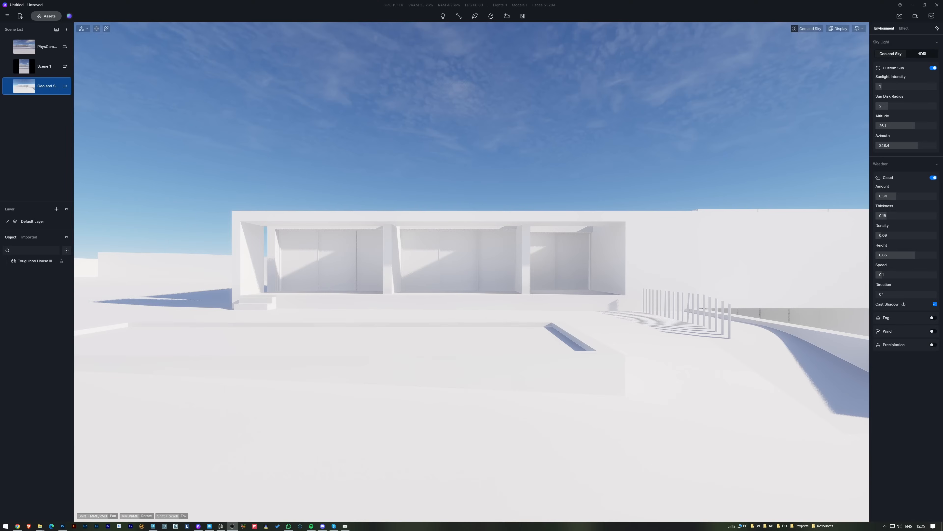
{"action": "left_click", "coordinate": [936, 28]}
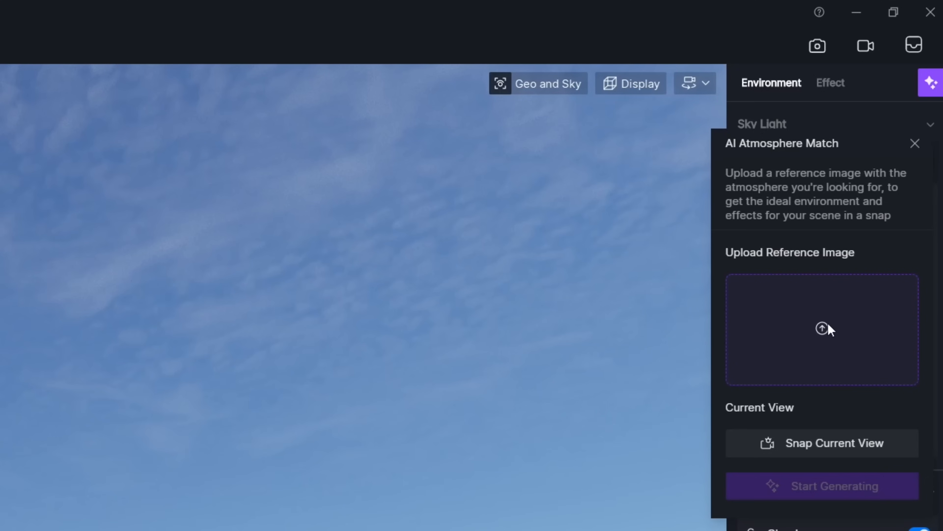
{"action": "left_click", "coordinate": [822, 328]}
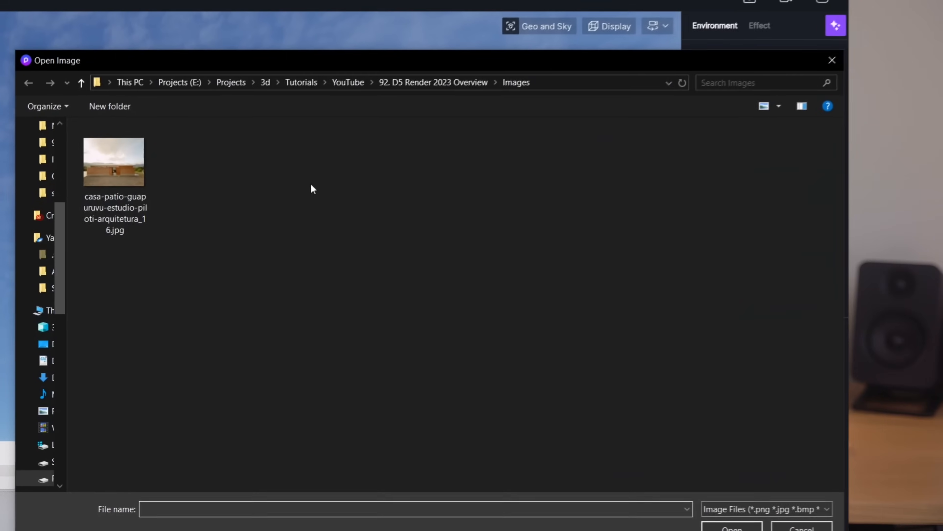
{"action": "double_click", "coordinate": [113, 161]}
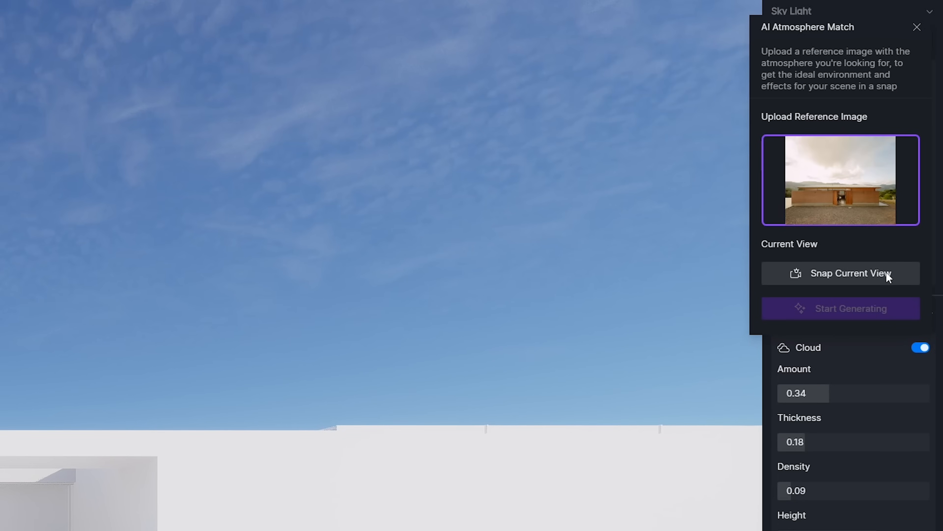
{"action": "mouse_move", "coordinate": [869, 277]}
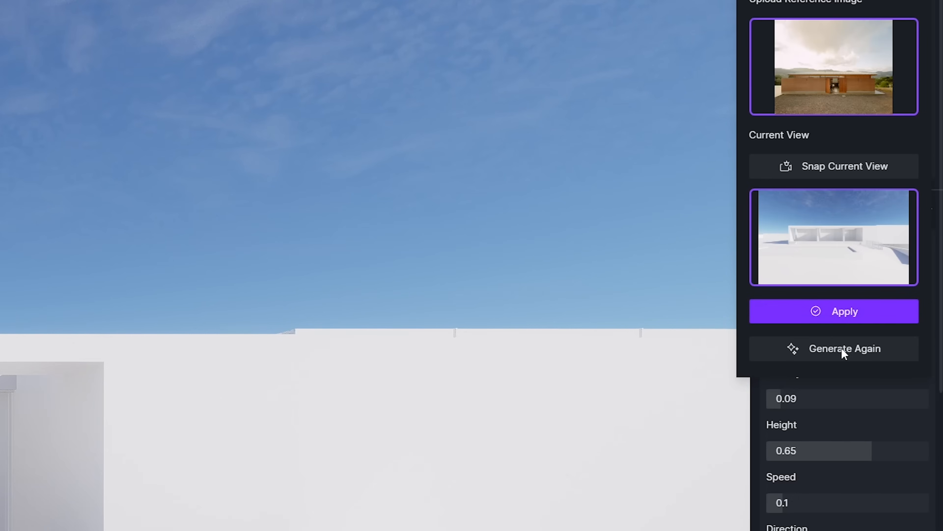
Generate the matched sunset atmosphere and snap the current view for matching.
{"action": "left_click", "coordinate": [834, 311]}
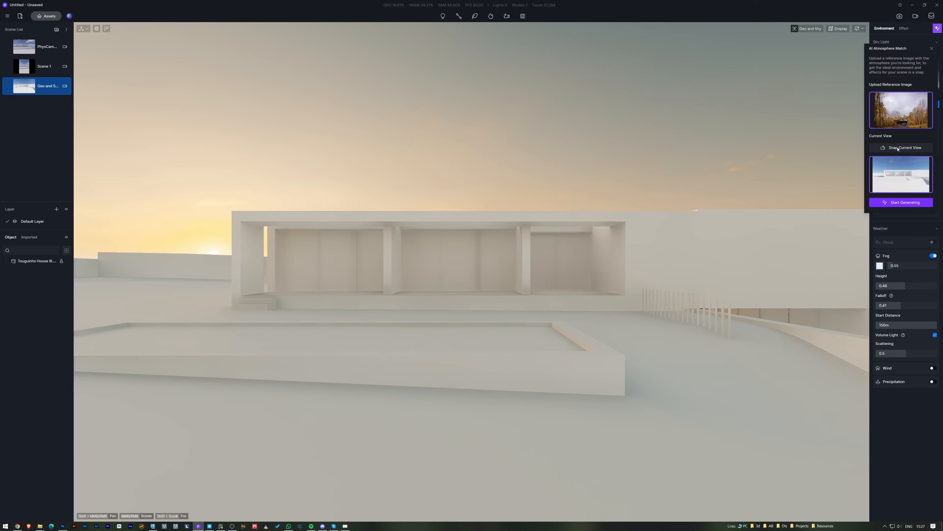
{"action": "left_click", "coordinate": [901, 202]}
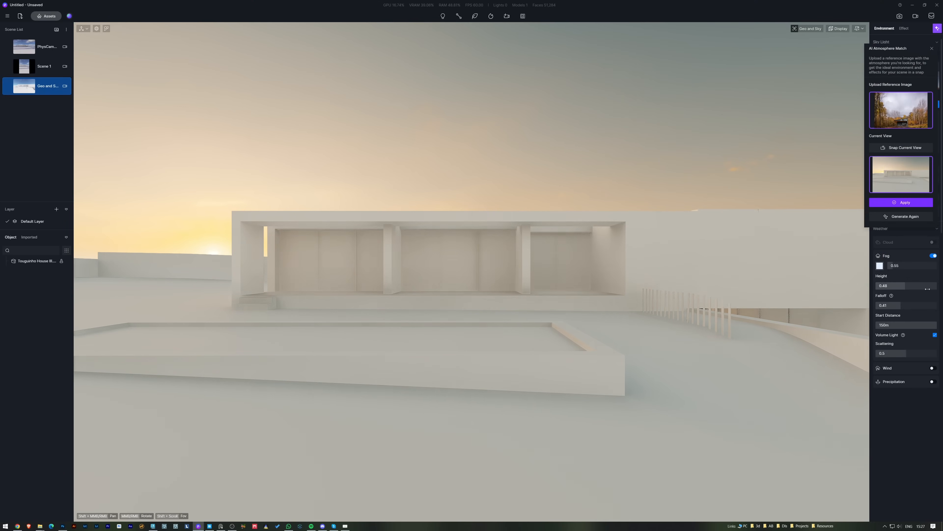
{"action": "left_click", "coordinate": [902, 202]}
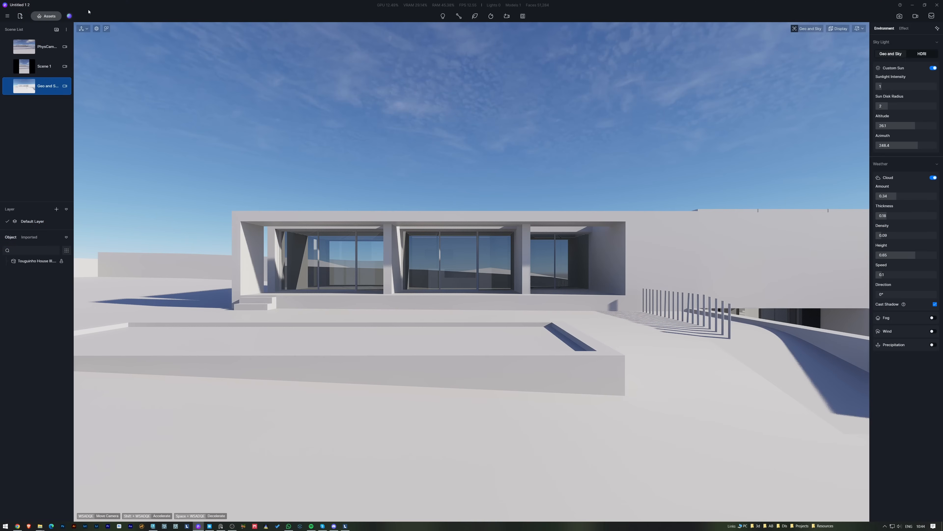
Show the Studio preset library and its curated collection with Winter and Daytime Exterior.
{"action": "left_click", "coordinate": [69, 16]}
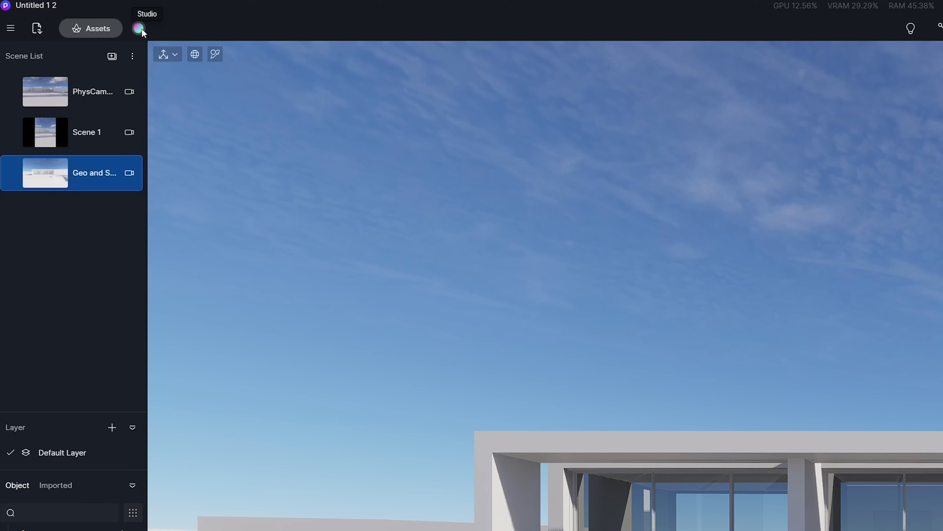
{"action": "left_click", "coordinate": [139, 28]}
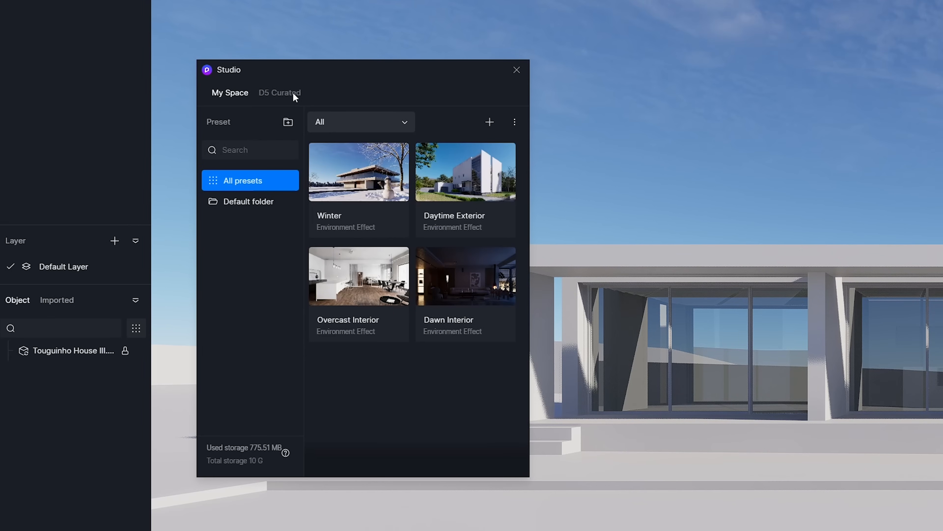
{"action": "left_click", "coordinate": [279, 93]}
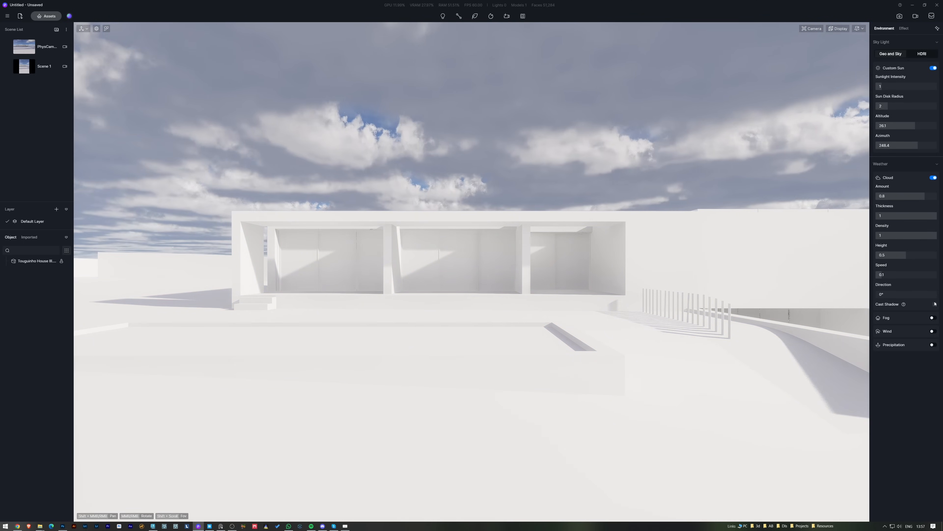
Toggle cloud shadow casting for the overcast sky.
{"action": "left_click", "coordinate": [935, 304]}
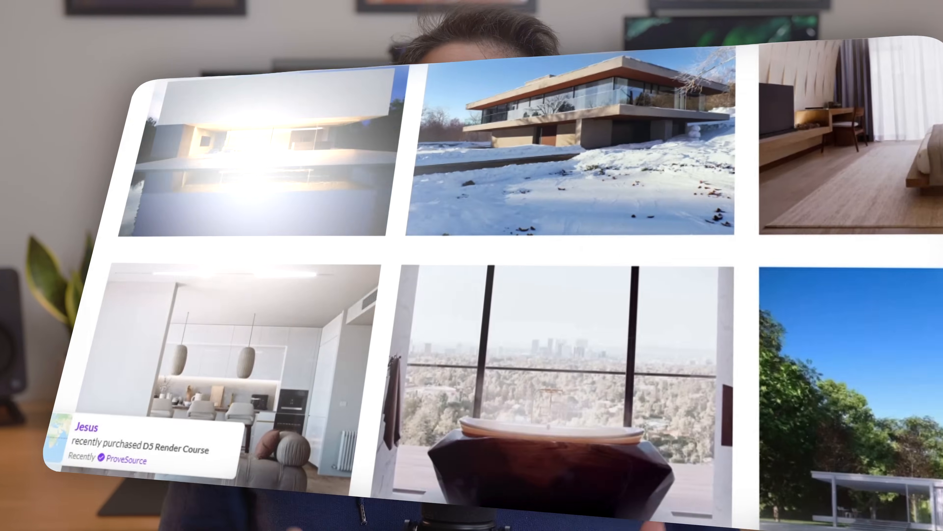
{"action": "scroll", "scroll_direction": "down", "scroll_amount": 3}
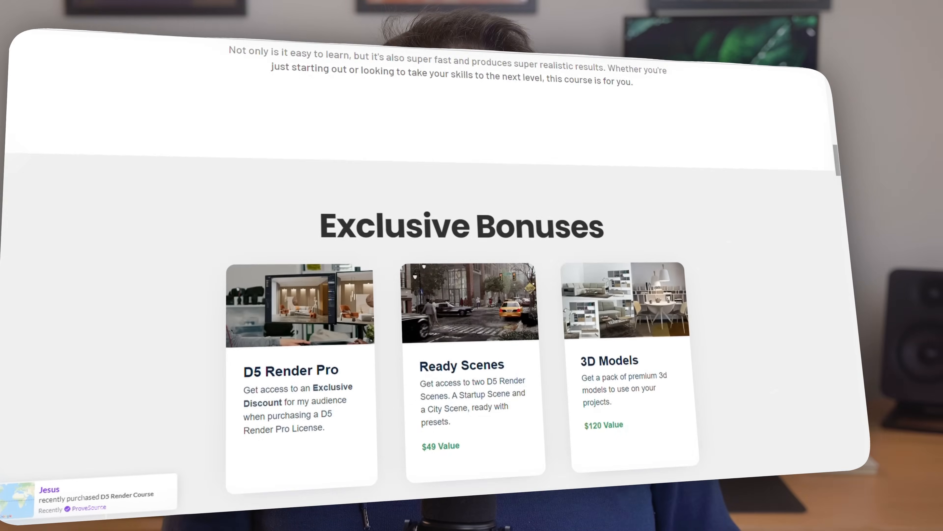
{"action": "scroll", "scroll_direction": "up", "scroll_amount": 3}
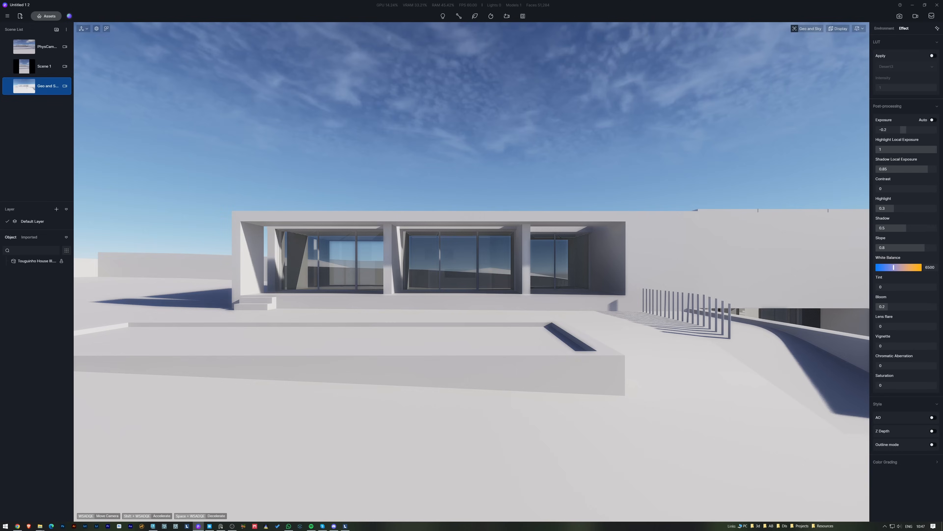
Show the Effect post-processing settings with exposure, white balance and bloom.
{"action": "left_click", "coordinate": [8, 19]}
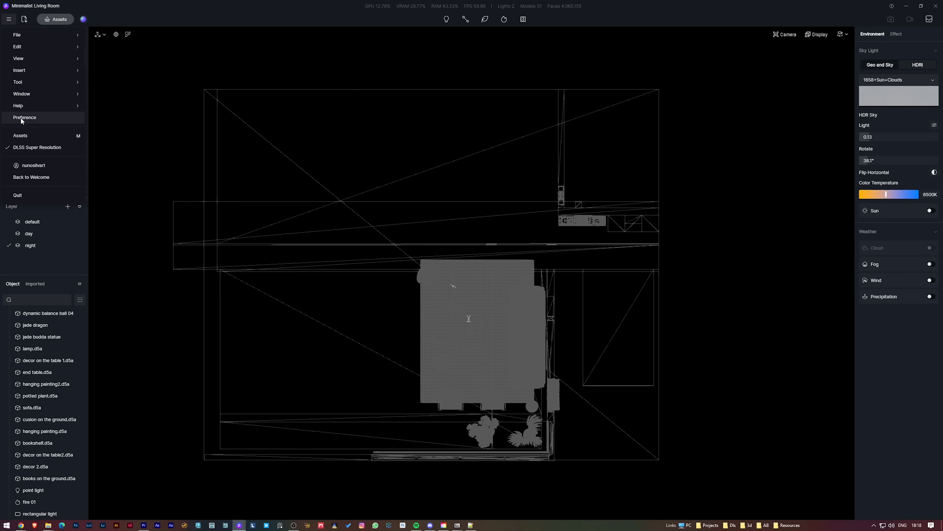
Check the Preferences window briefly and close it again.
{"action": "left_click", "coordinate": [25, 118]}
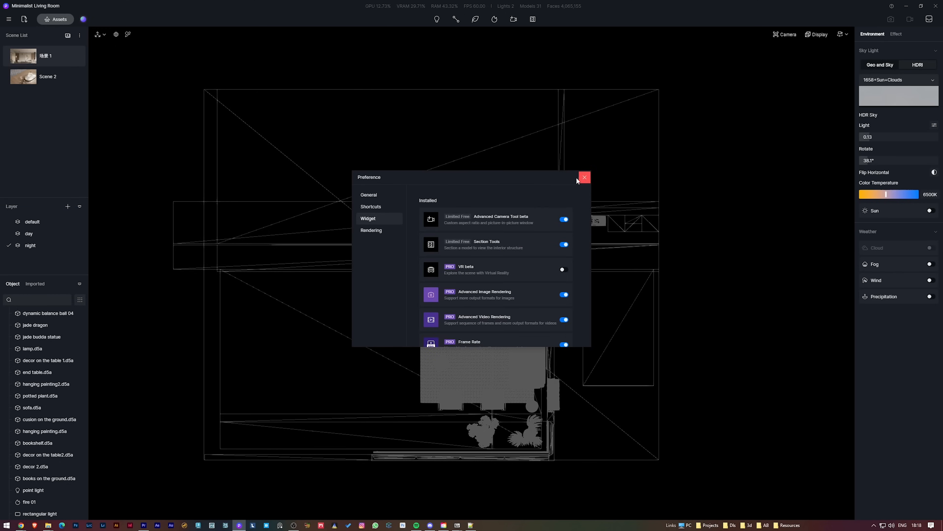
{"action": "left_click", "coordinate": [584, 176]}
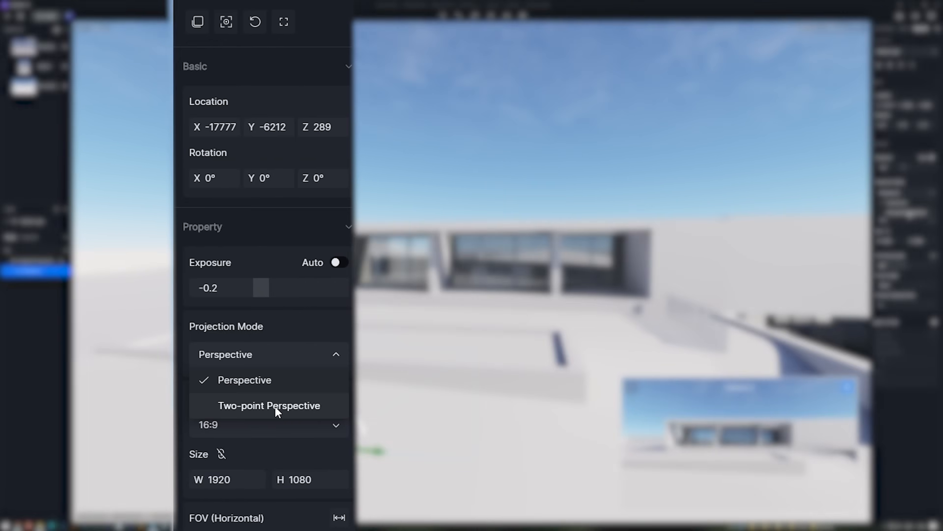
Give Camera 2 two-point perspective projection and a 3:2 aspect ratio.
{"action": "left_click", "coordinate": [269, 405]}
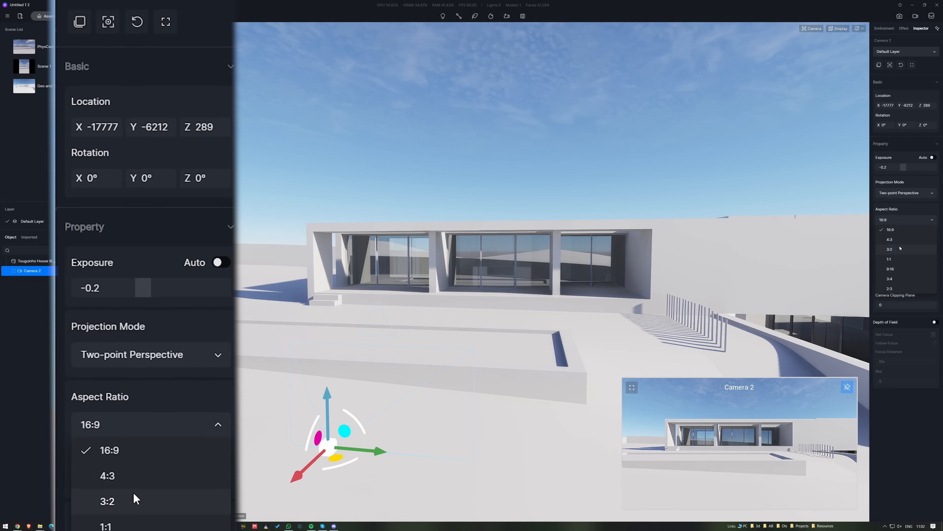
{"action": "left_click", "coordinate": [107, 501]}
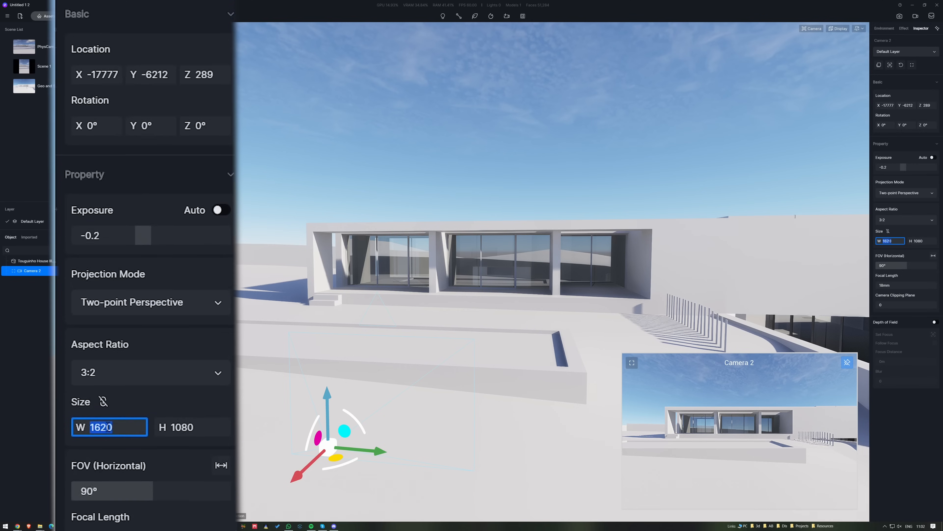
{"action": "scroll", "scroll_direction": "down", "scroll_amount": 3}
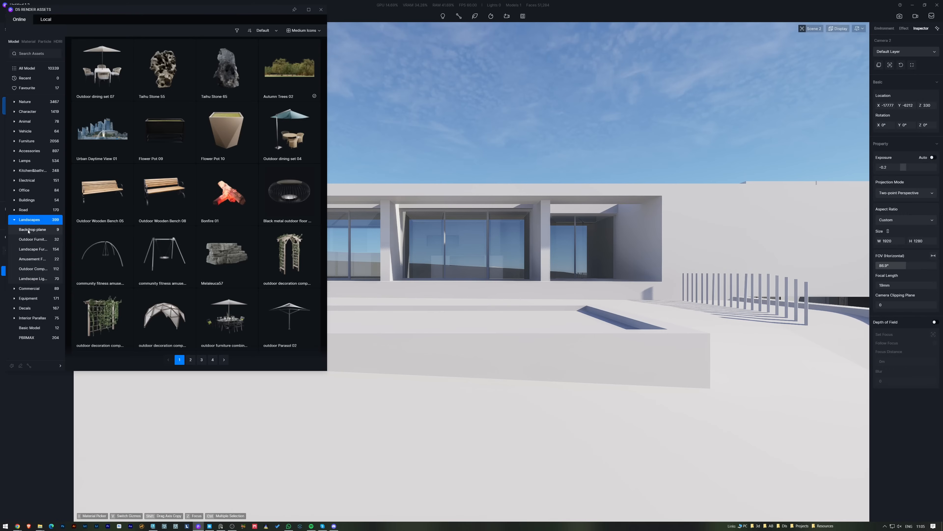
Place the Outdoor Mountain backdrop plane around the house and close the asset library.
{"action": "left_click", "coordinate": [32, 230]}
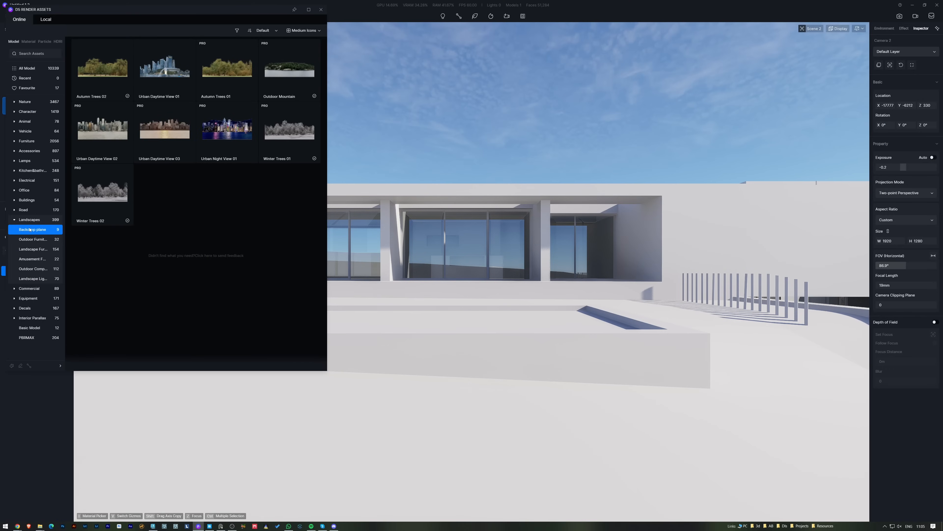
{"action": "mouse_move", "coordinate": [289, 65]}
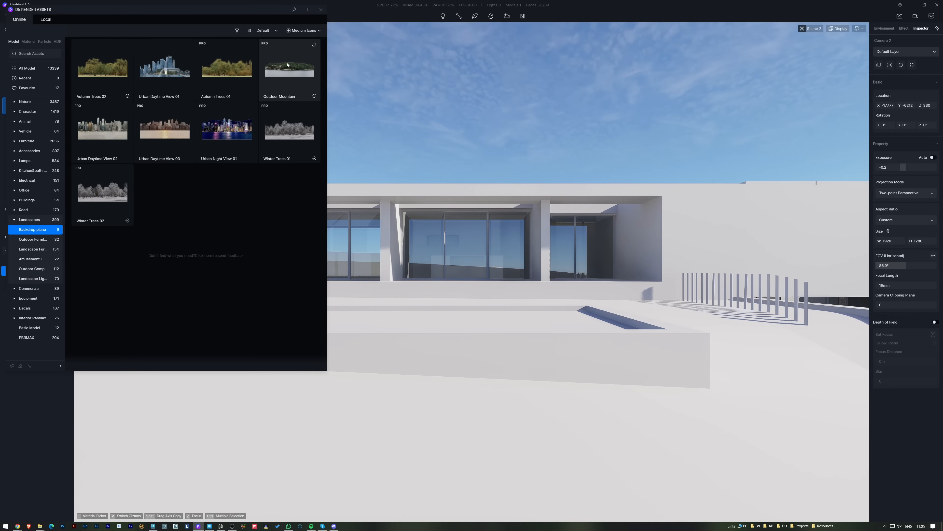
{"action": "left_click", "coordinate": [289, 66]}
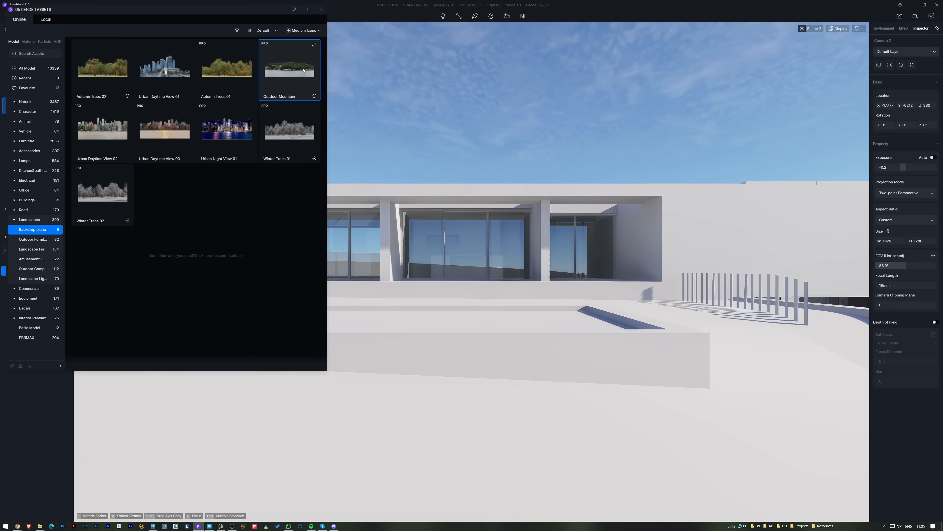
{"action": "double_click", "coordinate": [289, 68]}
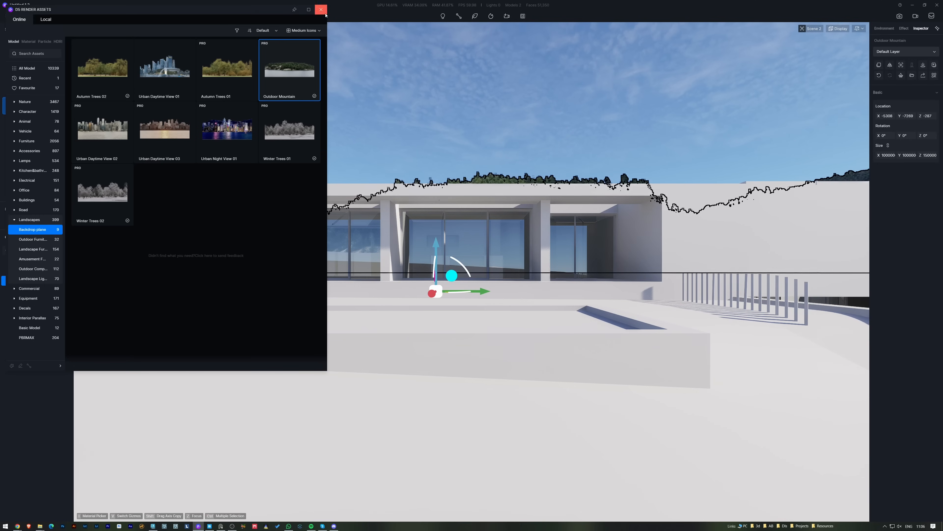
{"action": "left_click", "coordinate": [321, 9]}
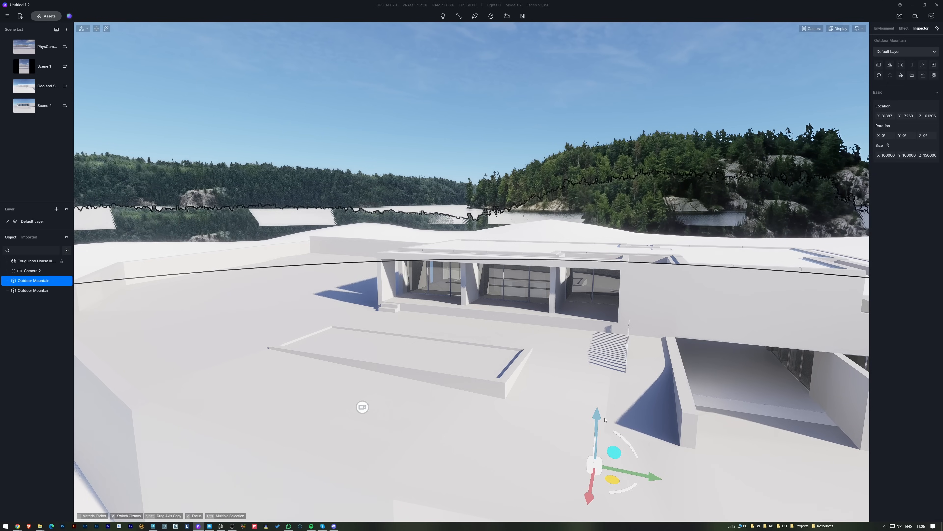
{"action": "left_click", "coordinate": [38, 260]}
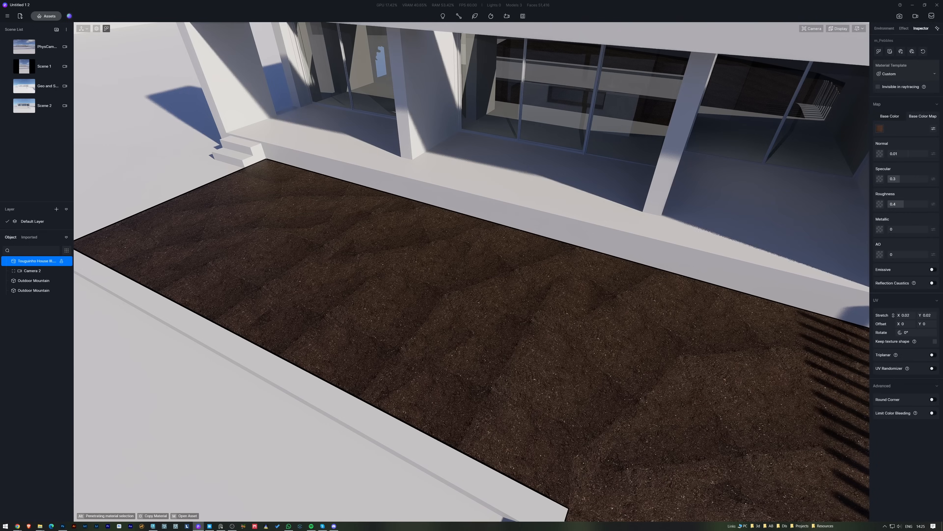
{"action": "mouse_move", "coordinate": [912, 52]}
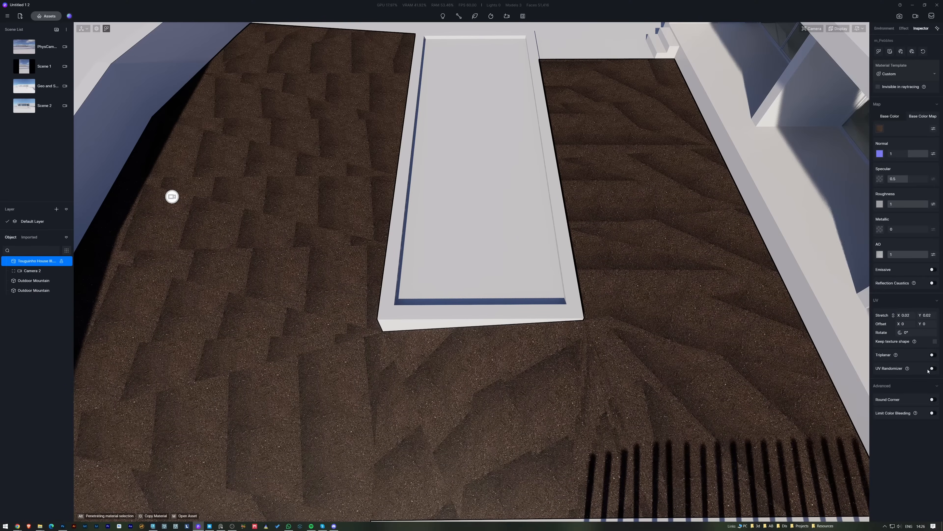
Enable UV Randomizer on the soil material to hide its repeating tiles.
{"action": "left_click", "coordinate": [933, 367]}
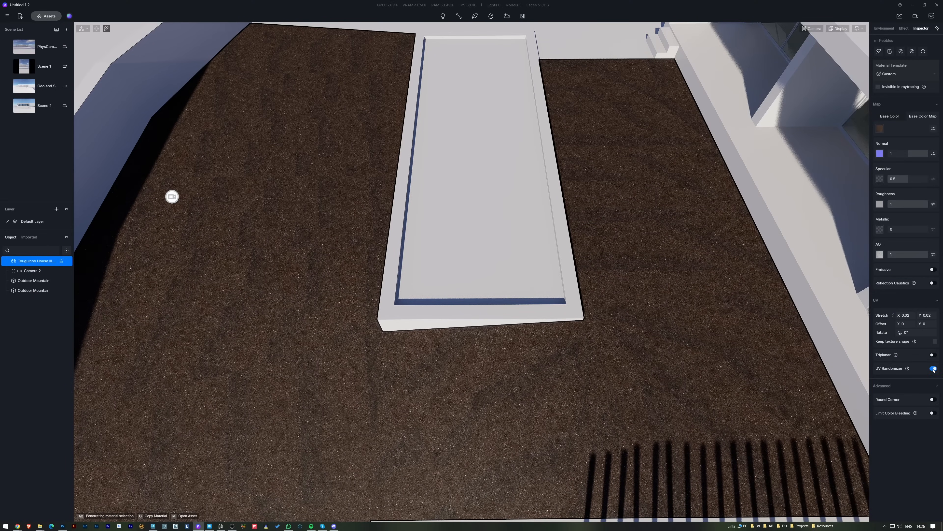
{"action": "left_click", "coordinate": [934, 367]}
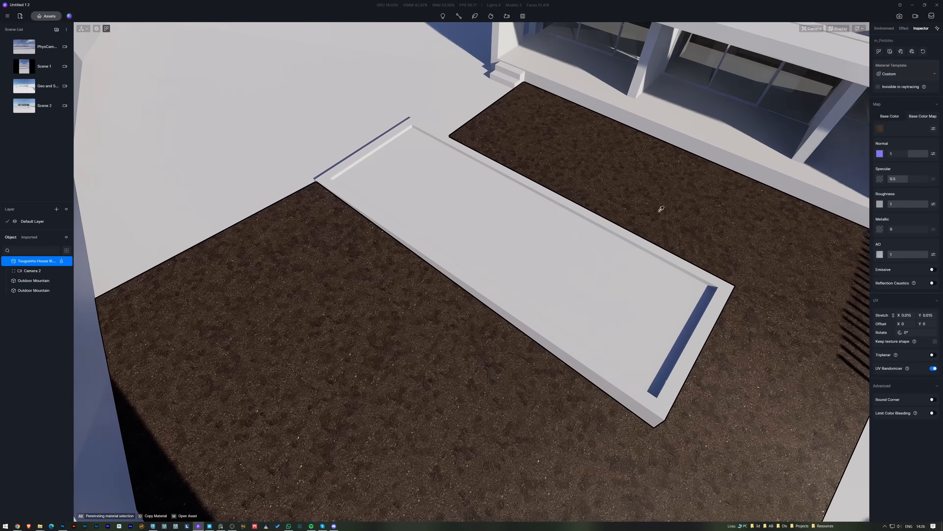
{"action": "left_click", "coordinate": [904, 29]}
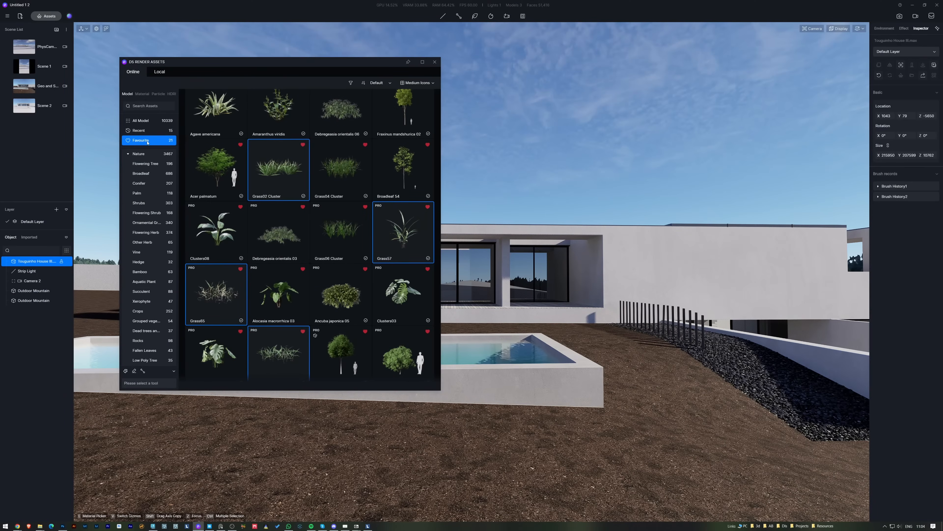
Scatter favourite grass models over the ground and give it a Grass material template.
{"action": "left_click", "coordinate": [904, 28]}
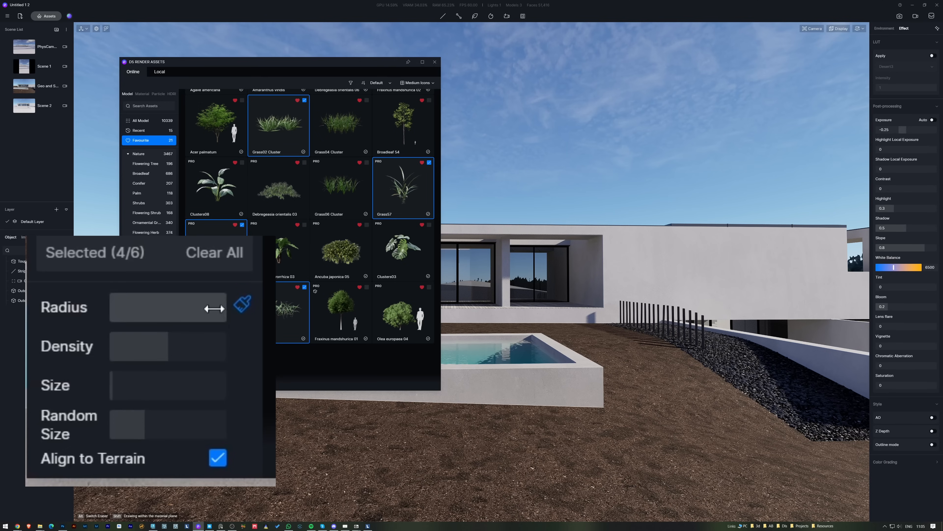
{"action": "mouse_move", "coordinate": [233, 348]}
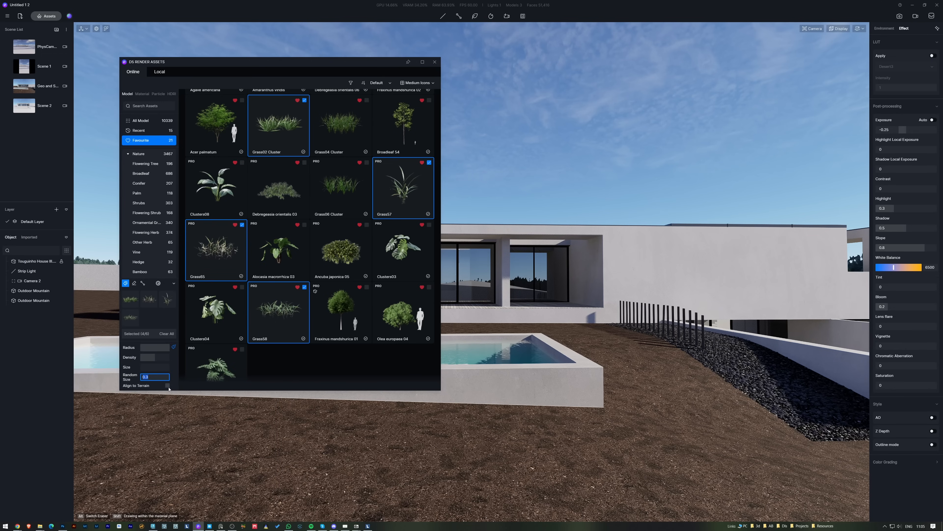
{"action": "left_click", "coordinate": [167, 385]}
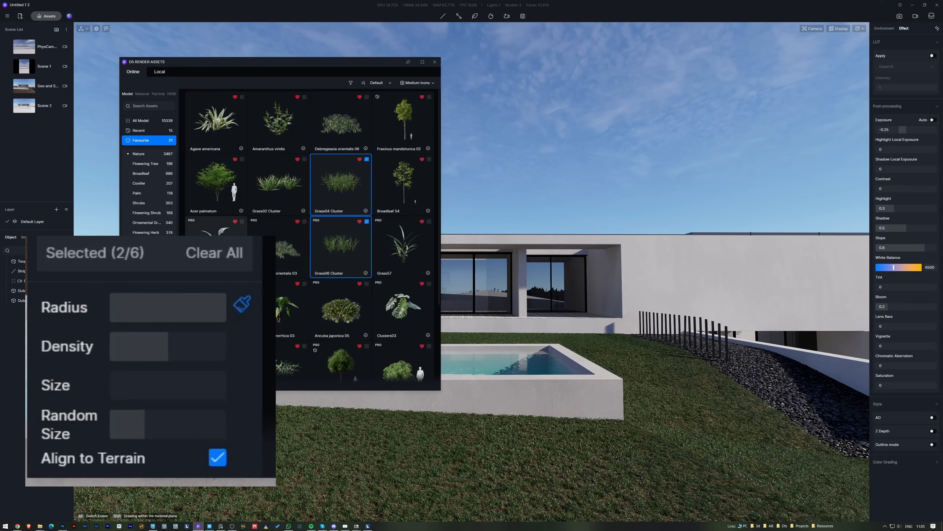
{"action": "mouse_move", "coordinate": [201, 346]}
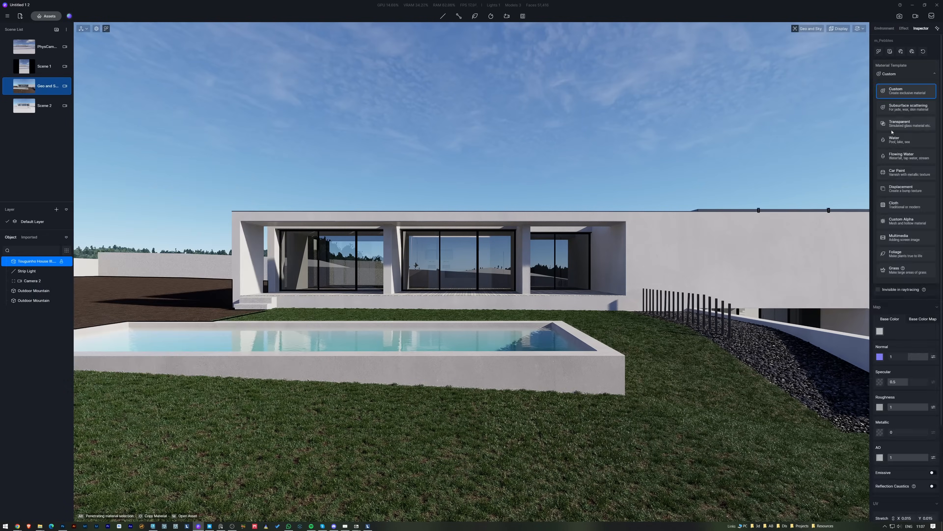
{"action": "left_click", "coordinate": [896, 270]}
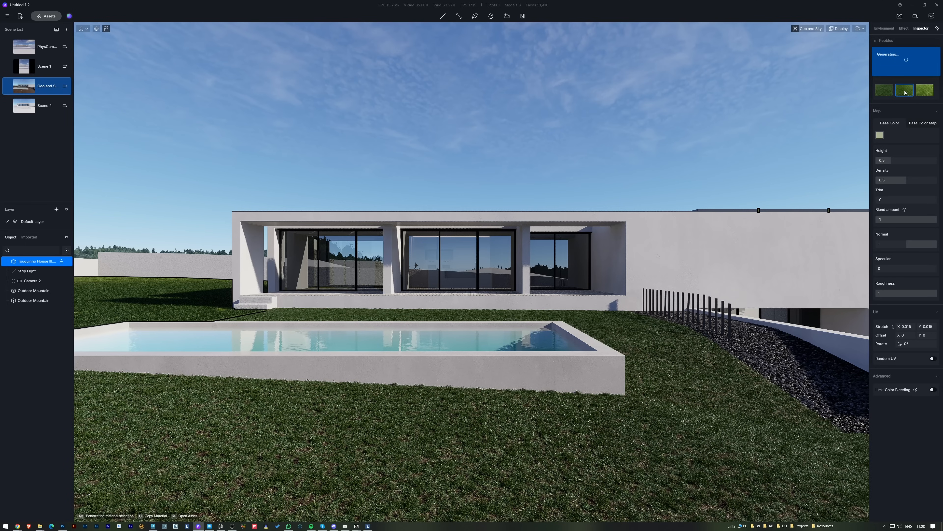
Pick a grass preset for the ground and toggle the last scatter pass's visibility.
{"action": "left_click", "coordinate": [902, 29]}
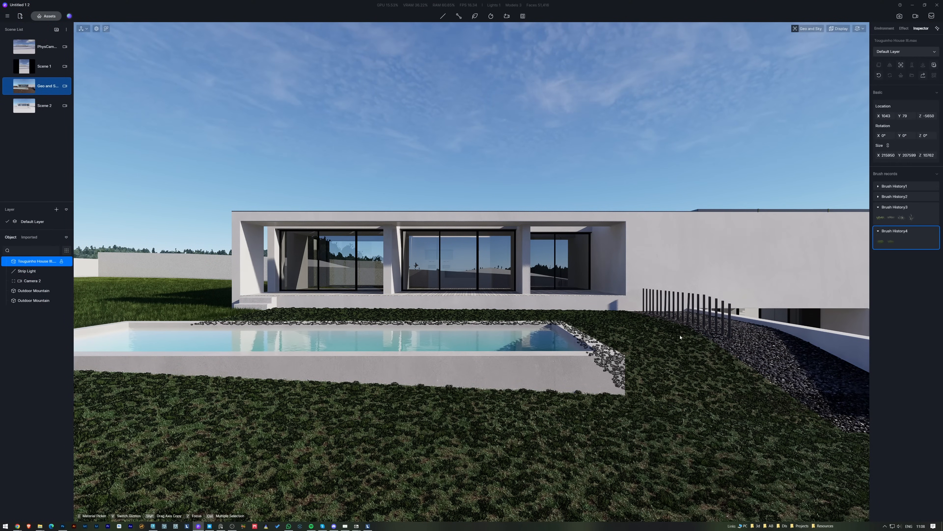
{"action": "mouse_move", "coordinate": [936, 231]}
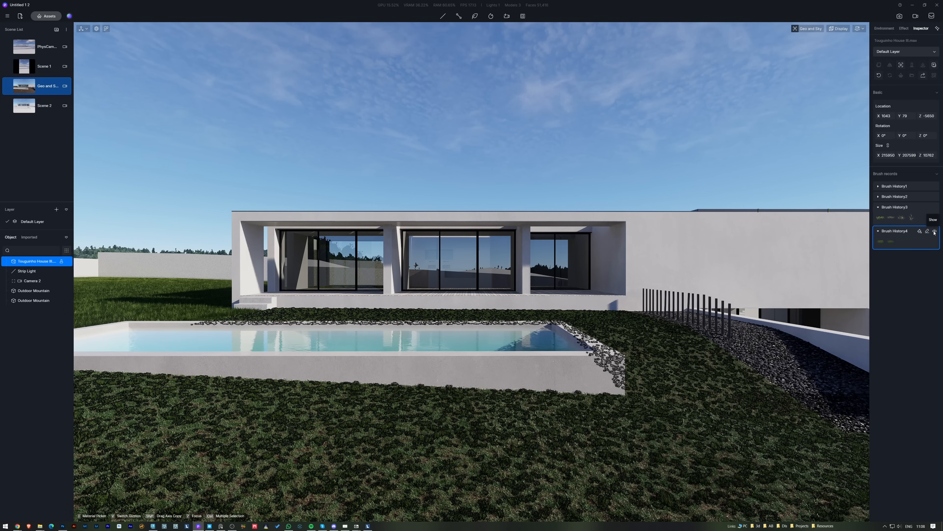
{"action": "left_click", "coordinate": [934, 231]}
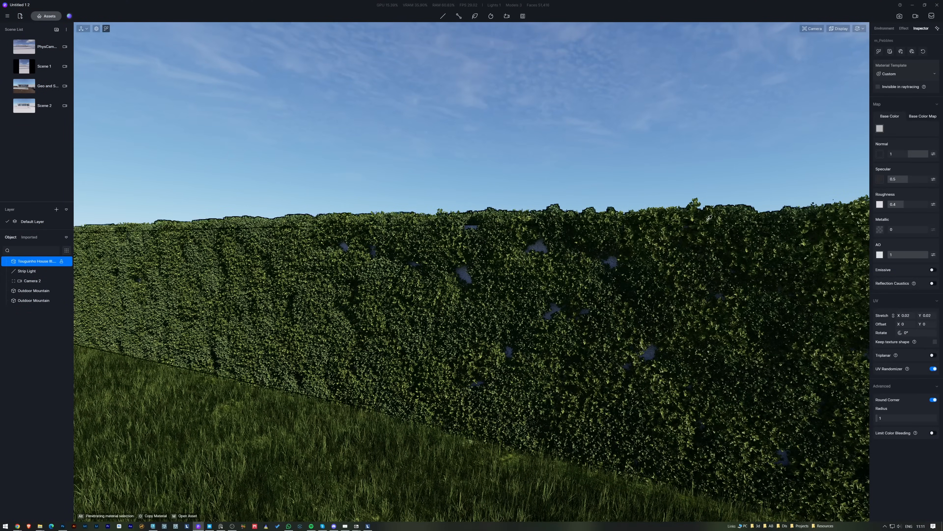
Find the Moss material in the asset library and apply it to the wall.
{"action": "left_click", "coordinate": [49, 16]}
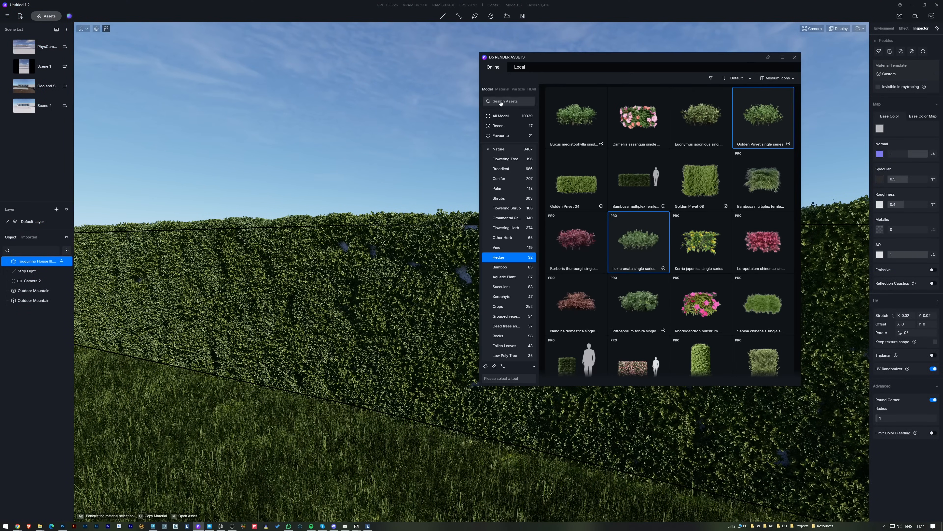
{"action": "left_click", "coordinate": [502, 89]}
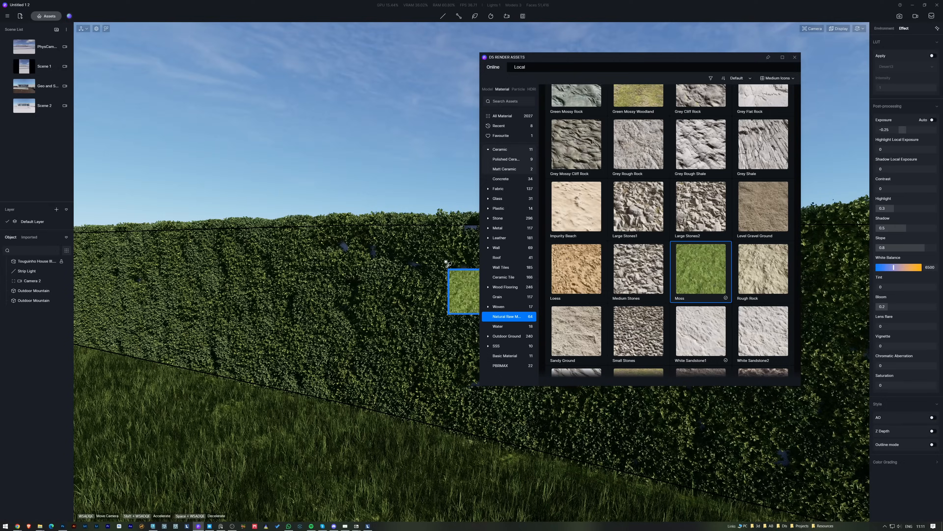
{"action": "left_click", "coordinate": [795, 57]}
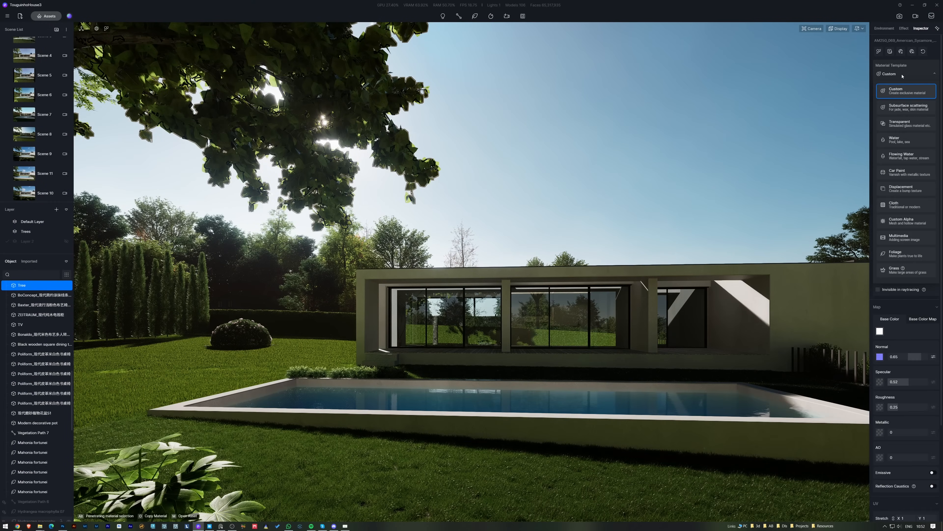
{"action": "mouse_move", "coordinate": [904, 255]}
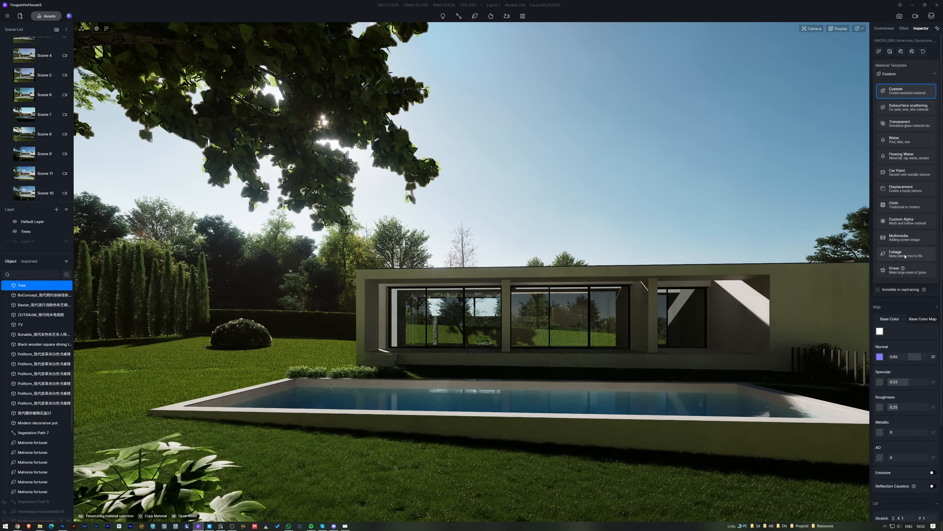
Assign the Foliage material template to the tree leaves.
{"action": "left_click", "coordinate": [896, 252]}
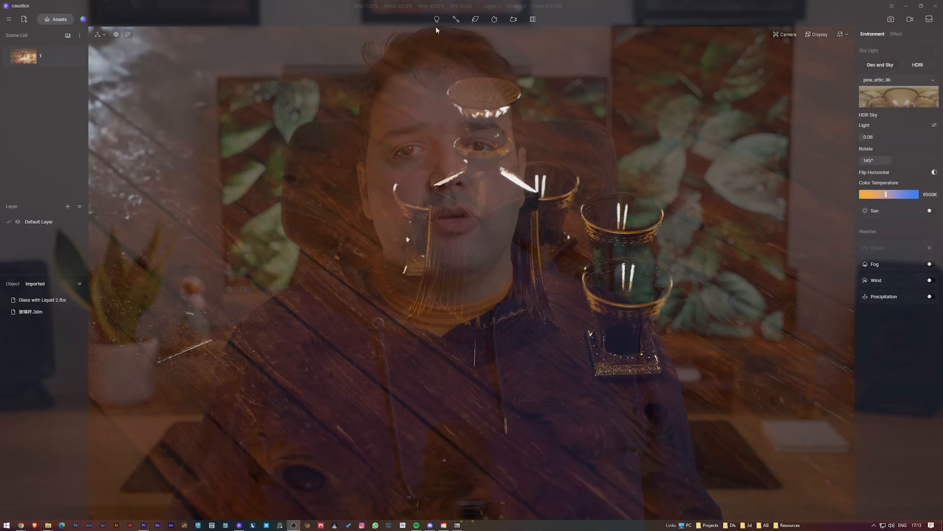
Add a point light above the decanter and enable its Caustics toggle.
{"action": "left_click", "coordinate": [438, 20]}
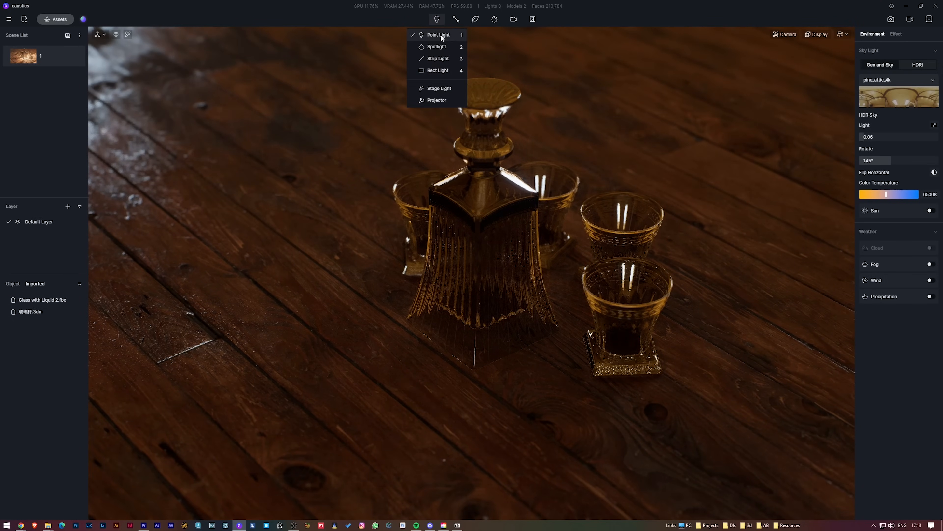
{"action": "left_click", "coordinate": [439, 34]}
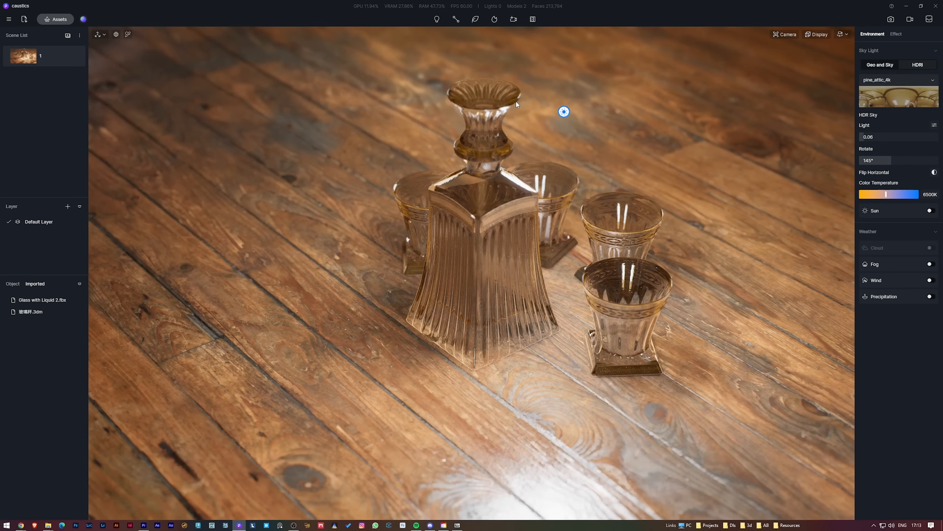
{"action": "left_click", "coordinate": [564, 112]}
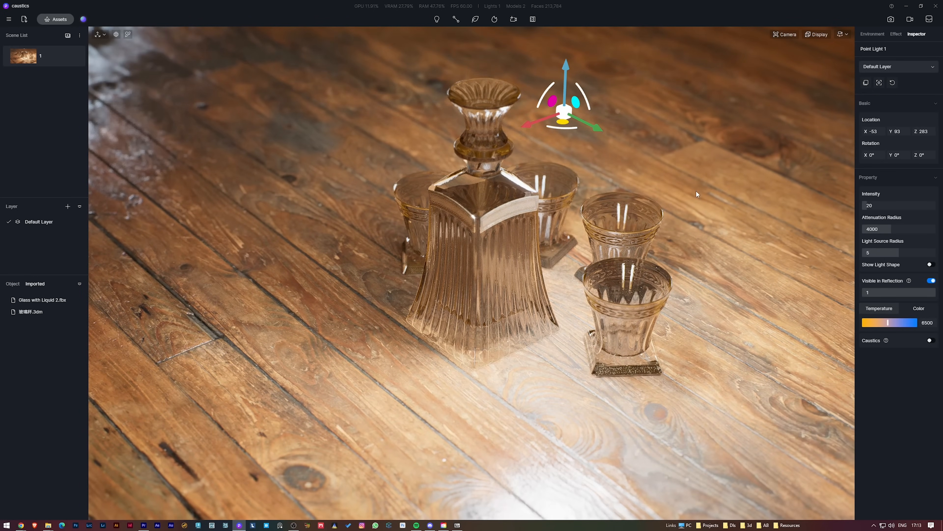
{"action": "left_click", "coordinate": [872, 33]}
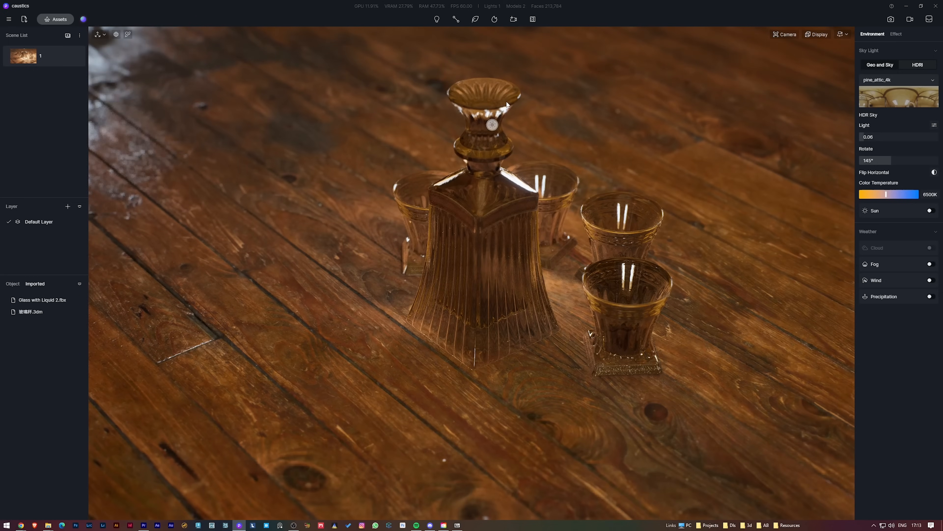
{"action": "left_click", "coordinate": [492, 124]}
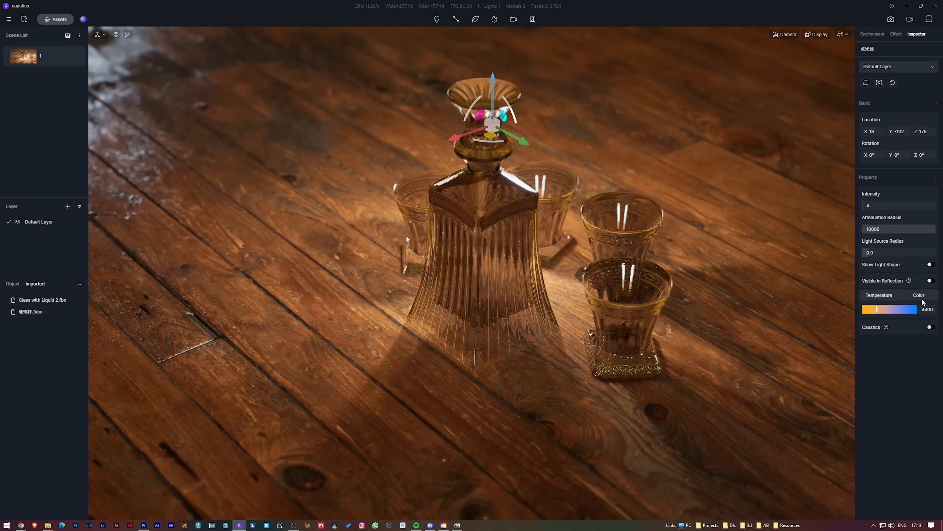
{"action": "left_click", "coordinate": [930, 326]}
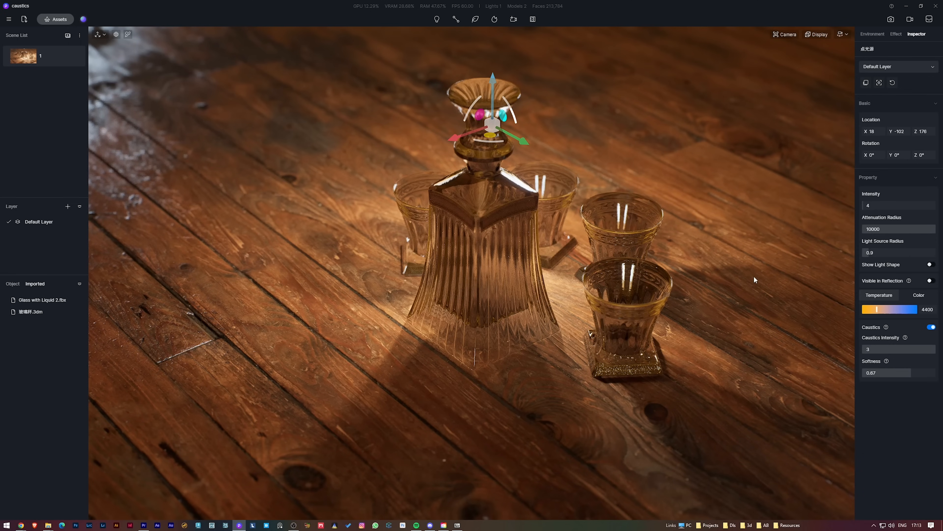
Select the decanter's glass material and enable its Caustics toggle.
{"action": "left_click", "coordinate": [873, 34]}
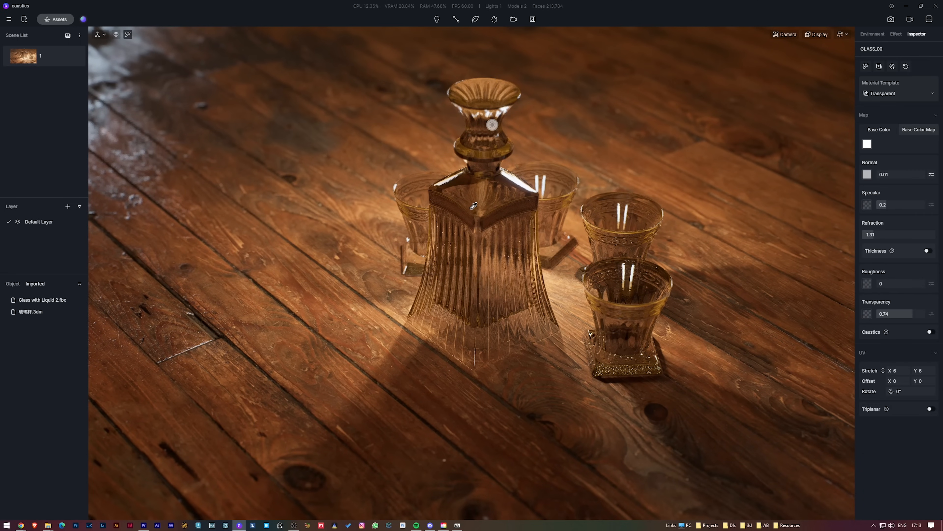
{"action": "left_click", "coordinate": [930, 332]}
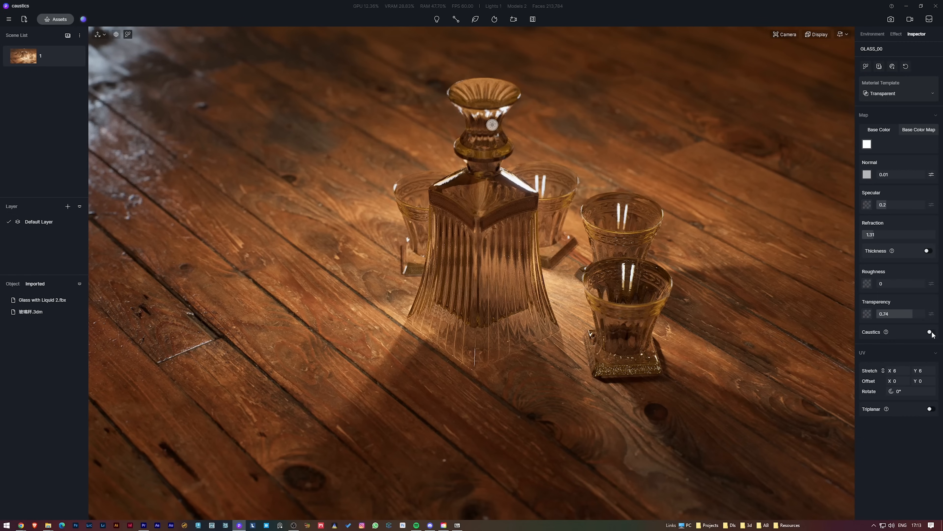
{"action": "left_click", "coordinate": [932, 329]}
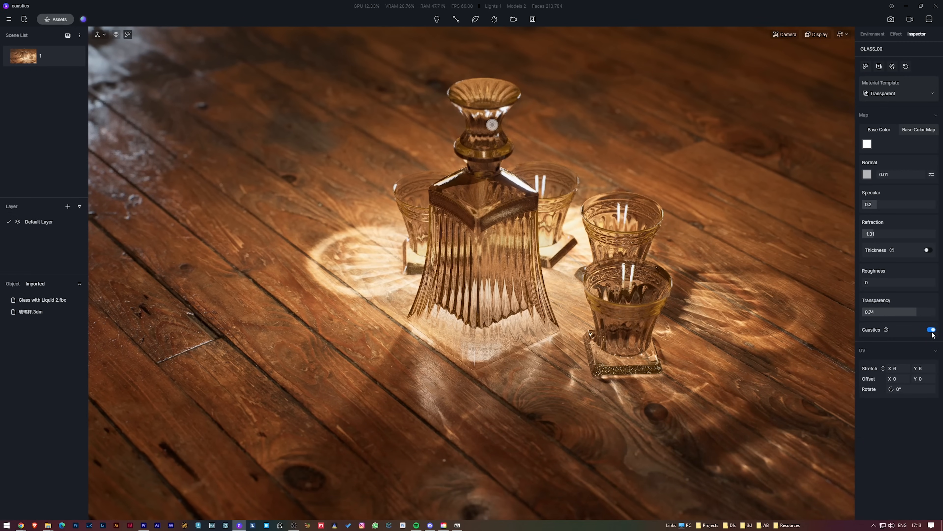
{"action": "left_click", "coordinate": [930, 329]}
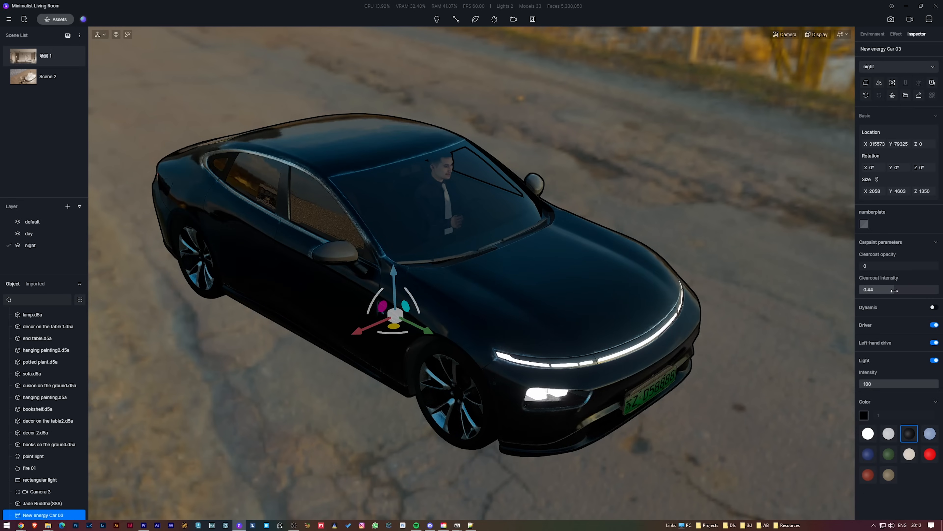
Filter the model library's plant models with the dynamic/high-definition option.
{"action": "left_click", "coordinate": [55, 19]}
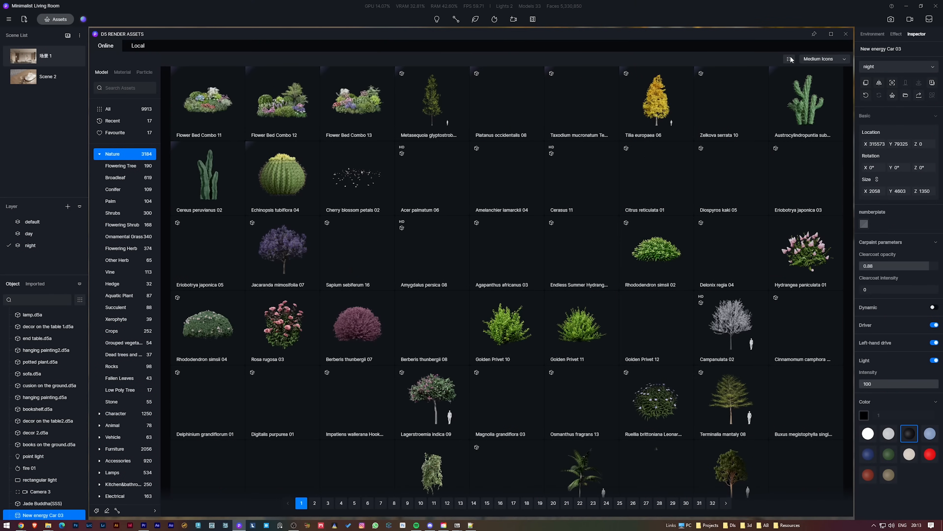
{"action": "left_click", "coordinate": [789, 59]}
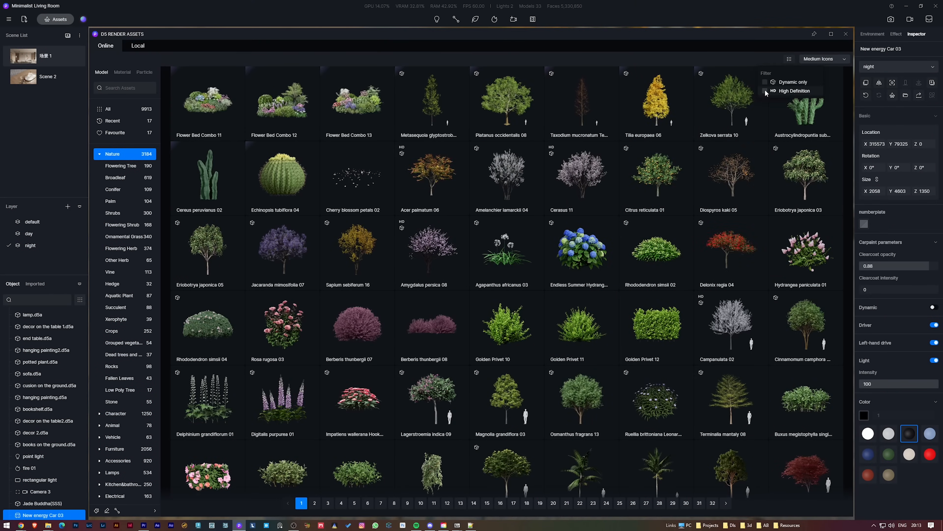
{"action": "left_click", "coordinate": [772, 91]}
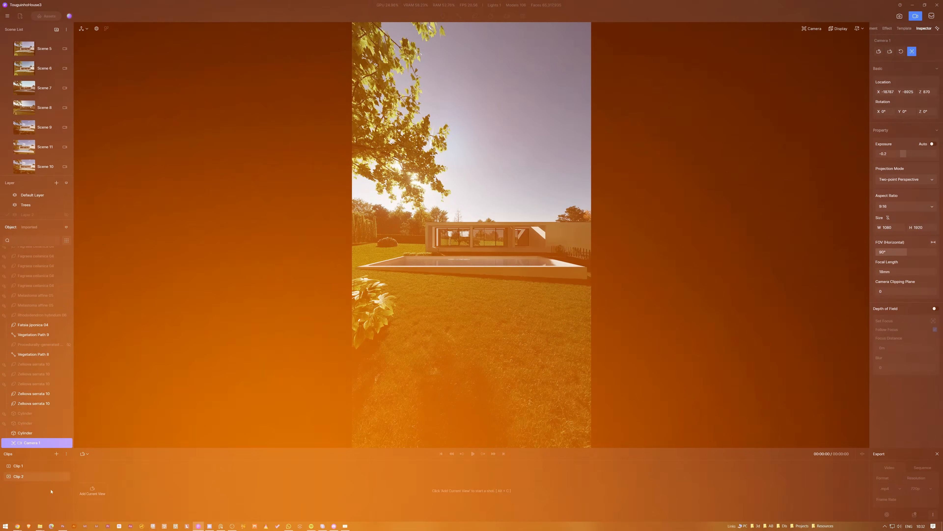
Add the Horizontal Pull camera template as a shot in Clip 1.
{"action": "left_click", "coordinate": [92, 491]}
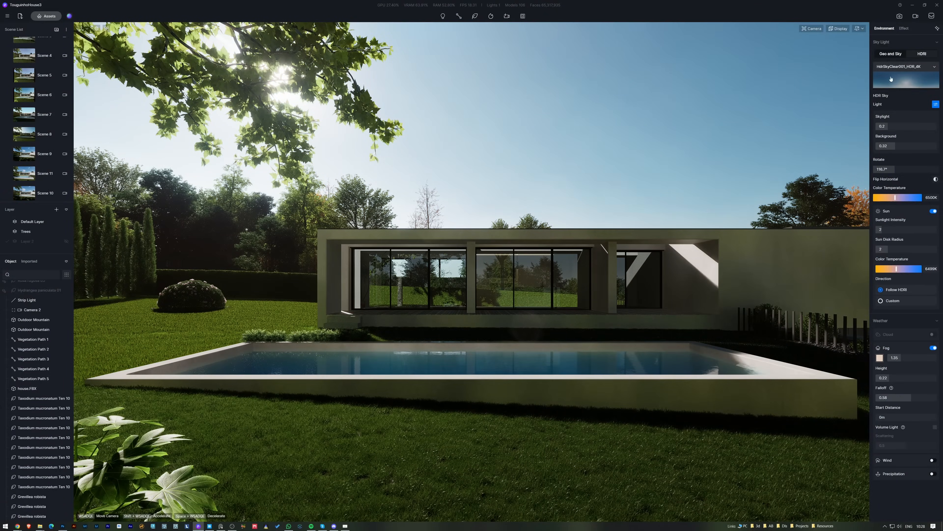
{"action": "left_click", "coordinate": [916, 16]}
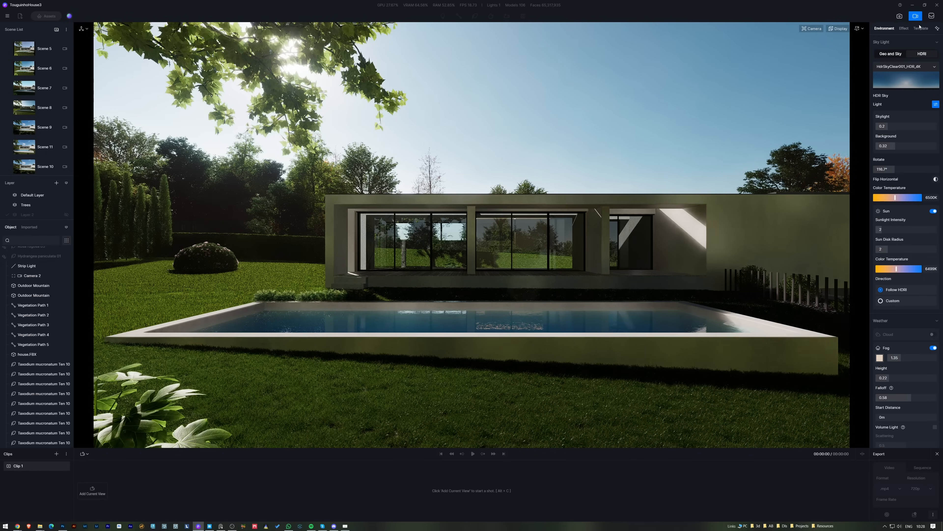
{"action": "left_click", "coordinate": [921, 29]}
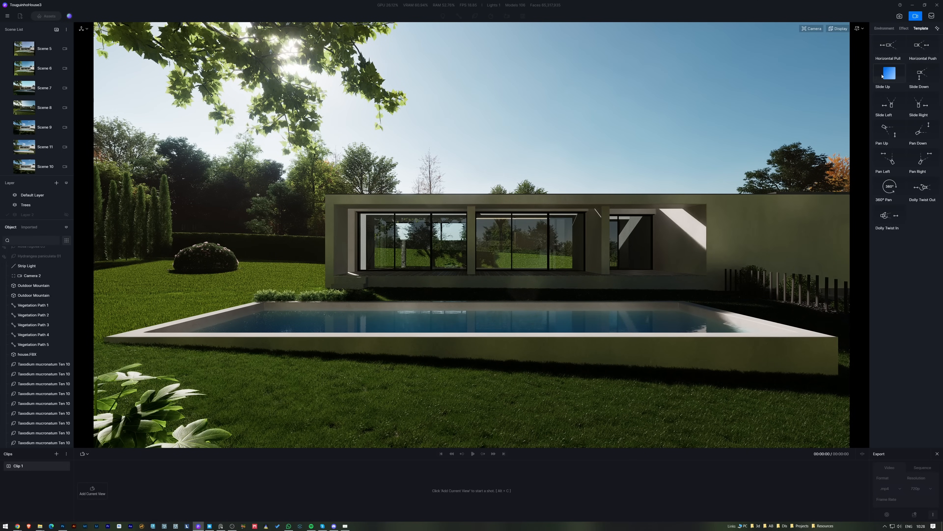
{"action": "left_click", "coordinate": [889, 45]}
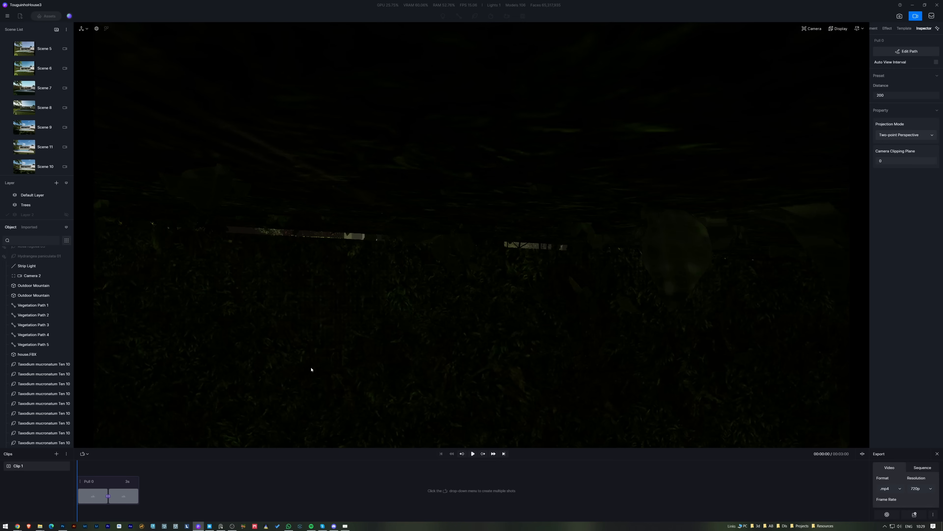
{"action": "left_click", "coordinate": [473, 454]}
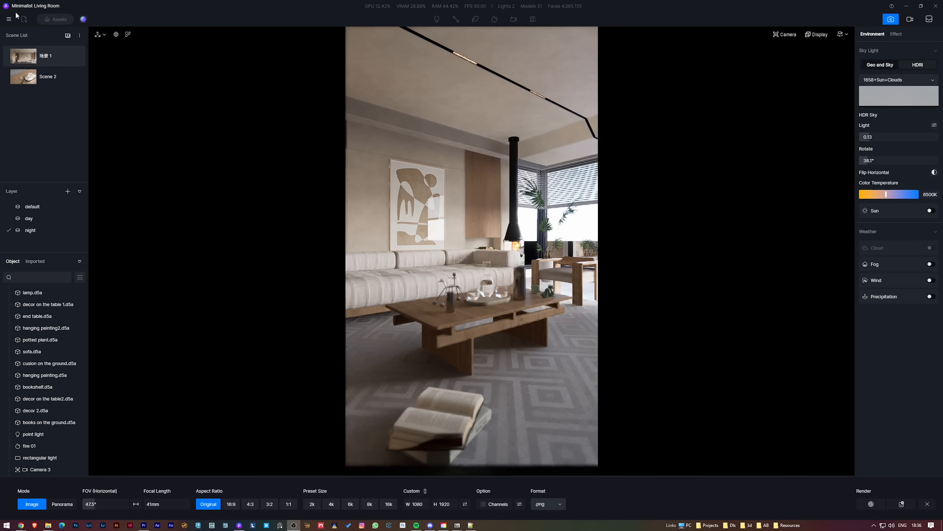
Switch on the D5 SR Image Rendering beta widget in Preferences > Widget.
{"action": "left_click", "coordinate": [8, 18]}
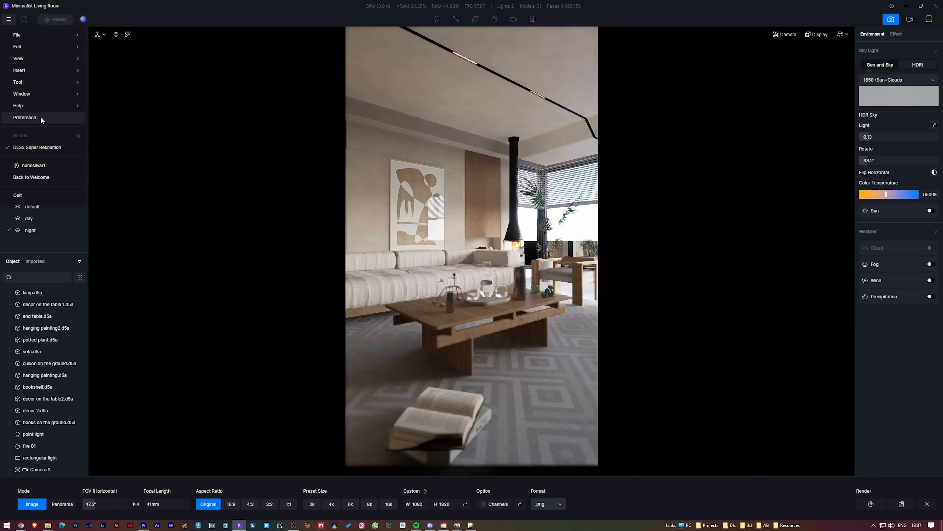
{"action": "left_click", "coordinate": [24, 117]}
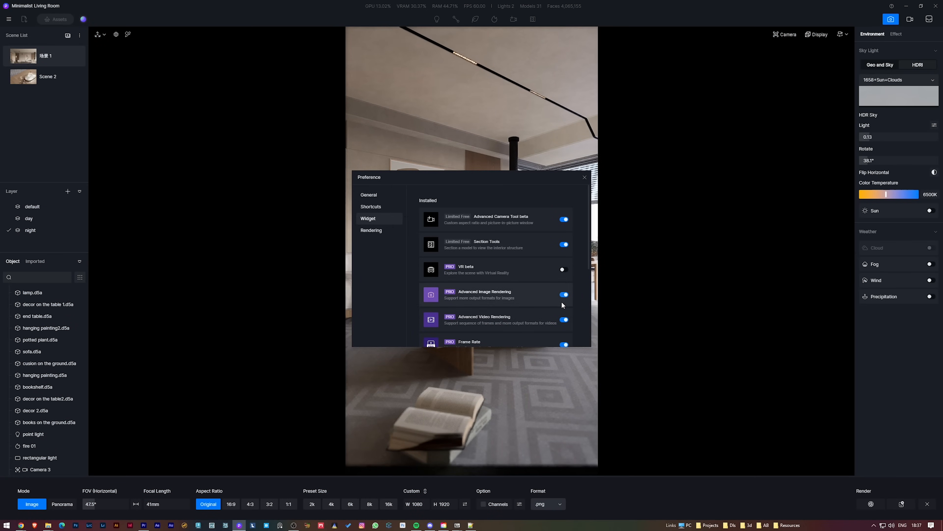
{"action": "mouse_move", "coordinate": [550, 288]}
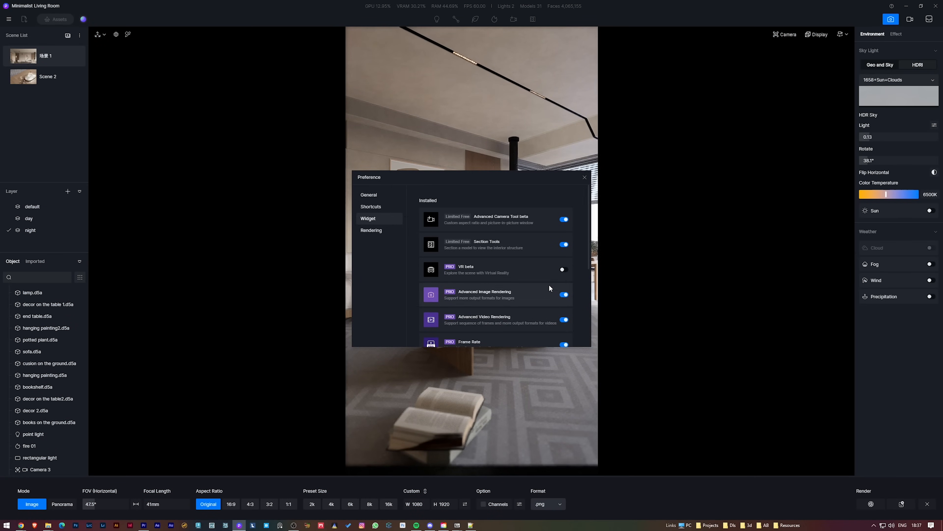
{"action": "scroll", "scroll_direction": "down", "scroll_amount": 3}
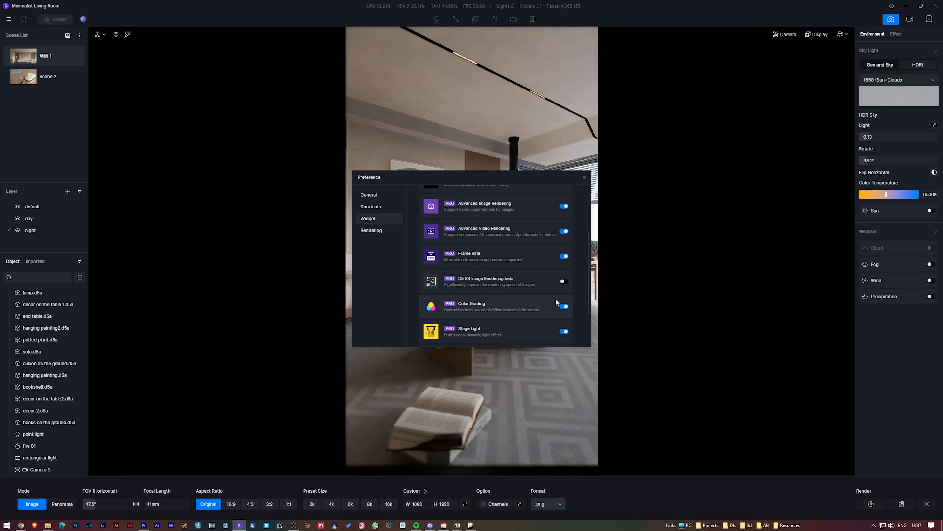
{"action": "left_click", "coordinate": [563, 281]}
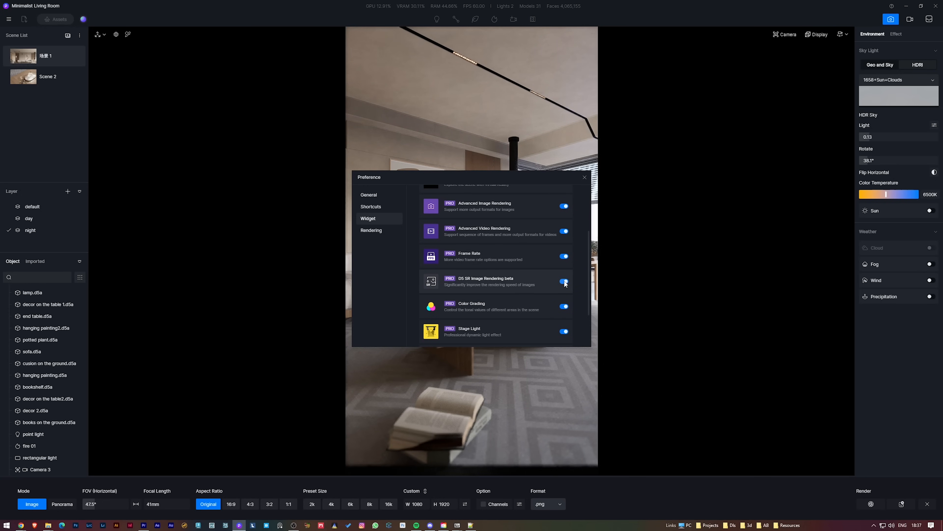
{"action": "left_click", "coordinate": [584, 177]}
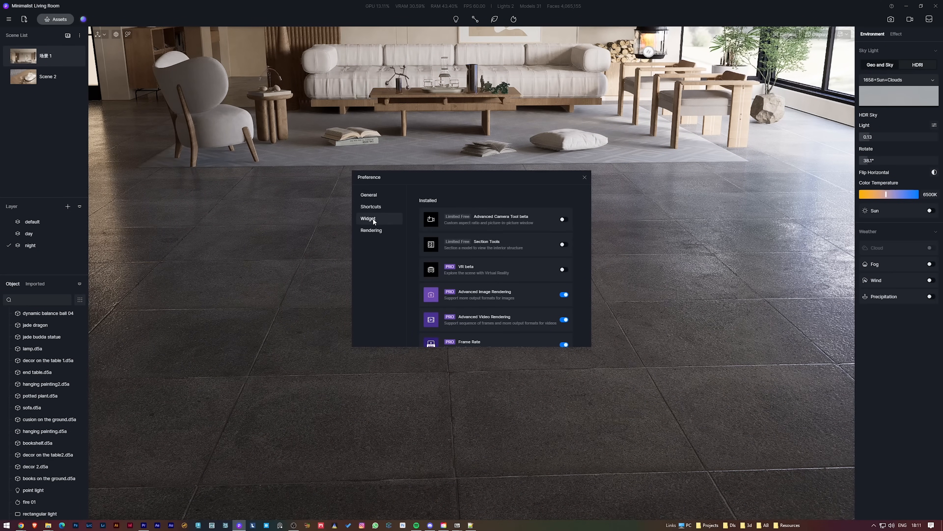
{"action": "mouse_move", "coordinate": [514, 252]}
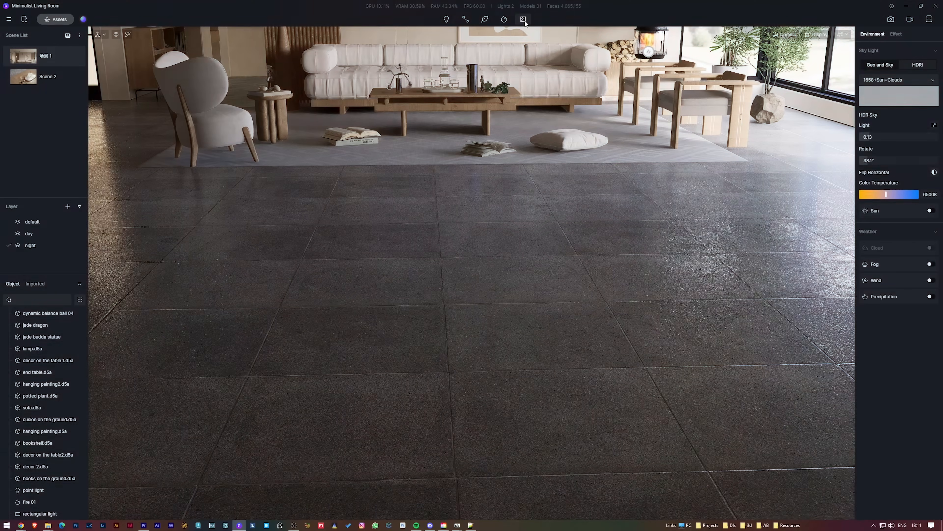
Add a Section Plane to the living room with Visibility on layer set to All.
{"action": "left_click", "coordinate": [523, 18]}
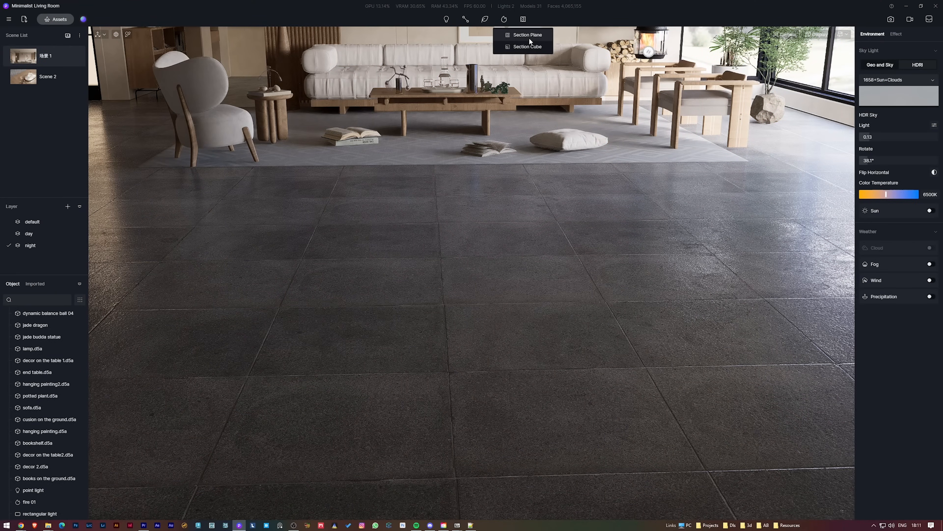
{"action": "left_click", "coordinate": [528, 34]}
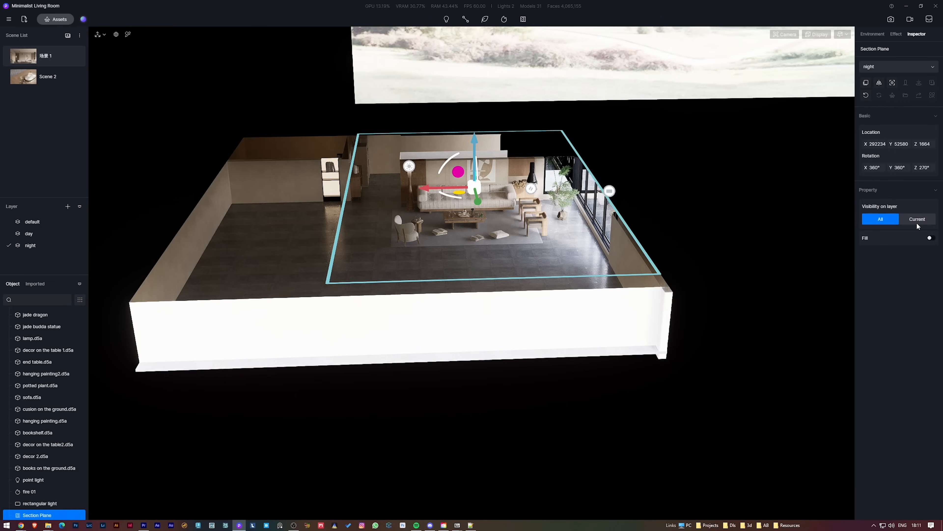
{"action": "left_click", "coordinate": [916, 218]}
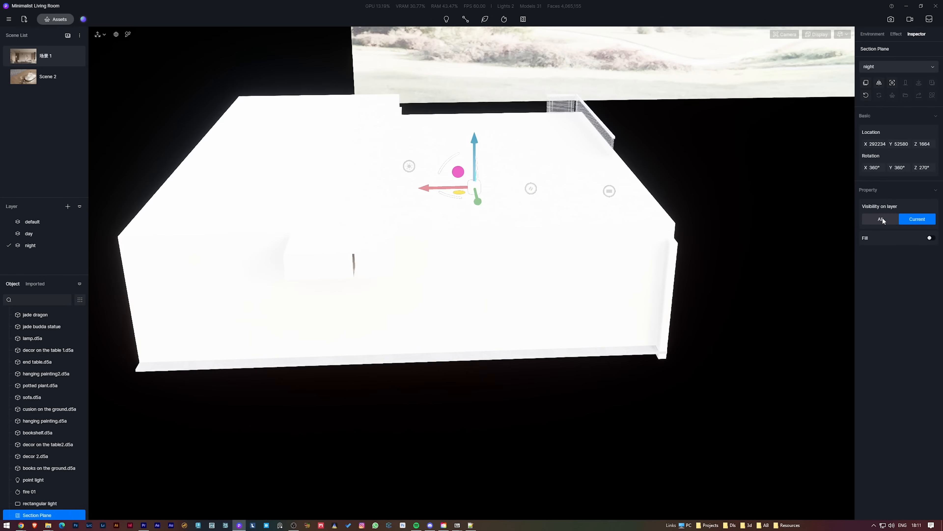
{"action": "left_click", "coordinate": [880, 218]}
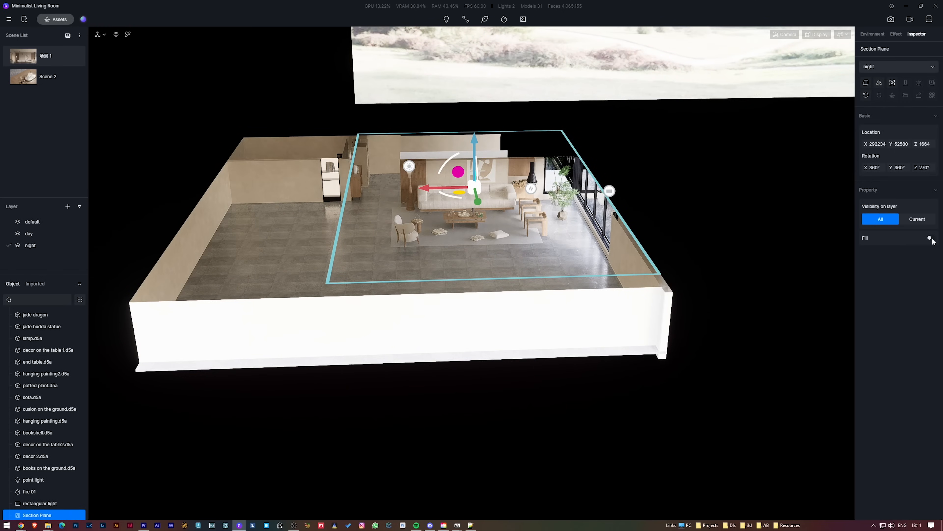